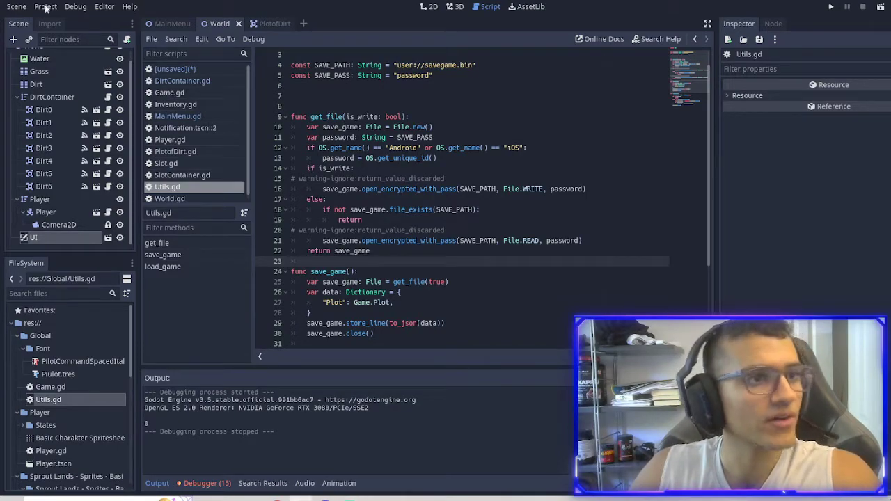
# - Close all open scripts, saving the unsaved one when prompted
pyautogui.rightClick(174, 175)
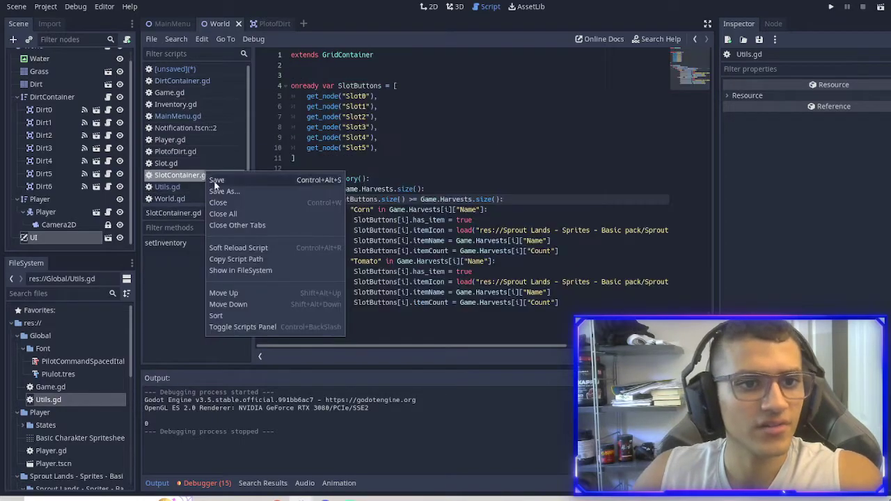
pyautogui.click(217, 202)
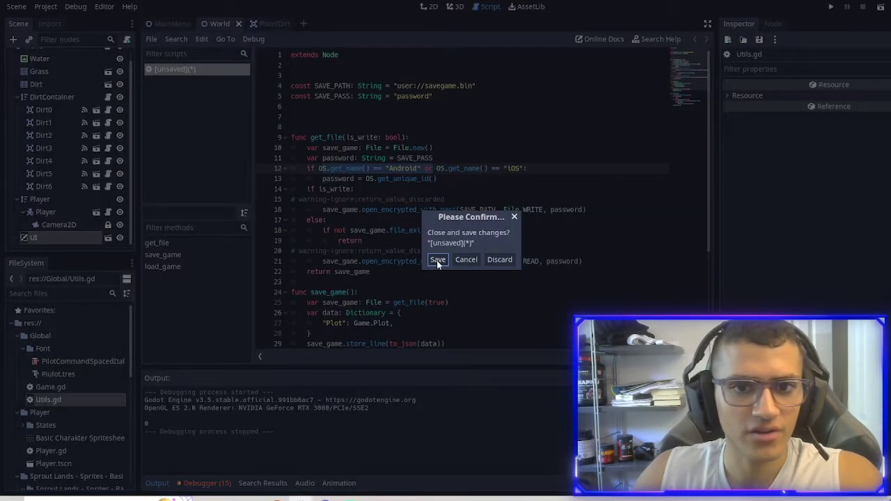
pyautogui.click(438, 260)
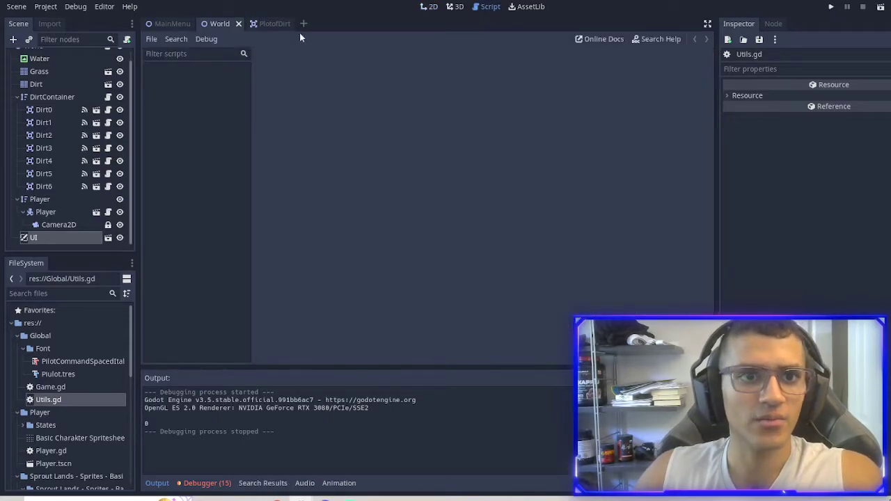
# - Start a new empty scene with a CanvasLayer node as its root
pyautogui.click(342, 22)
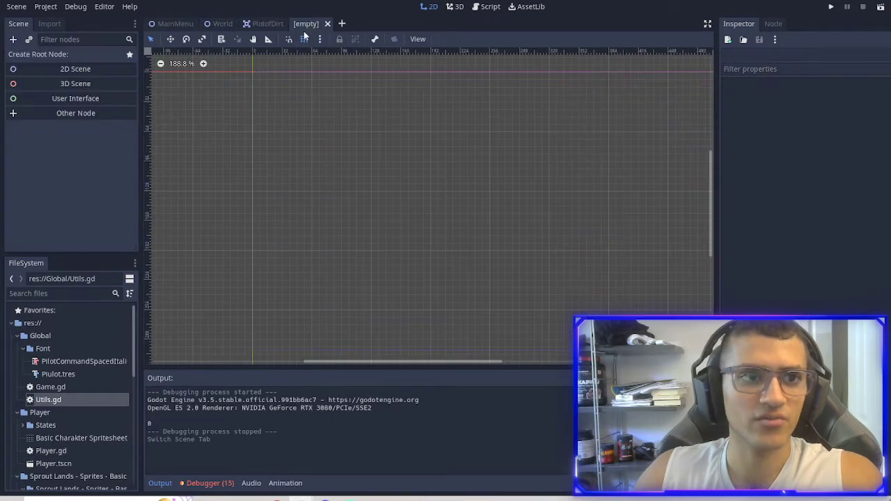
pyautogui.click(12, 39)
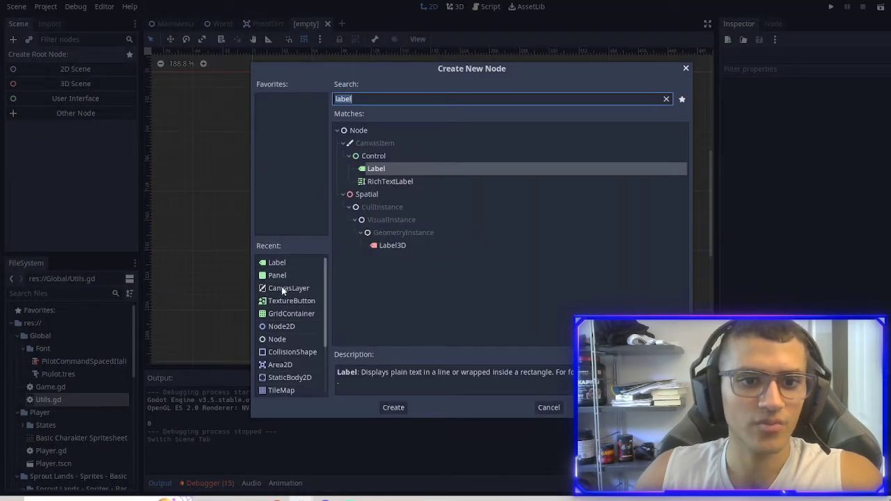
pyautogui.click(393, 406)
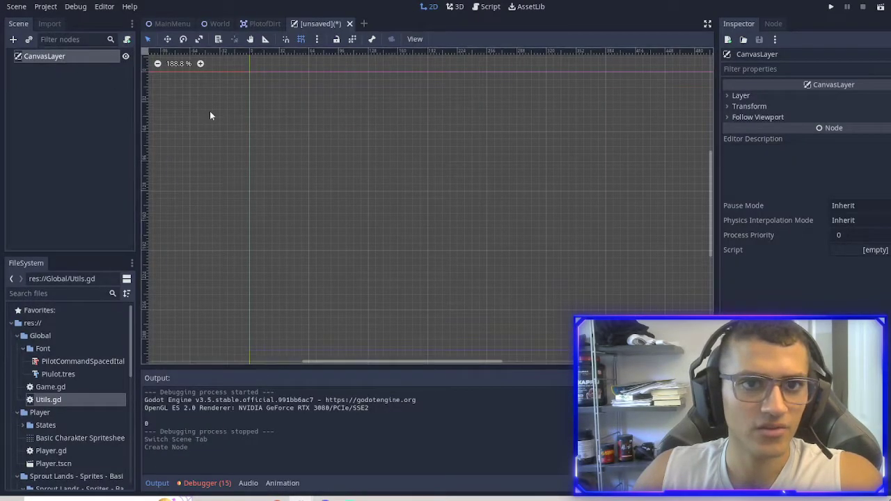
# - Add a Panel child node under the CanvasLayer root
pyautogui.click(13, 39)
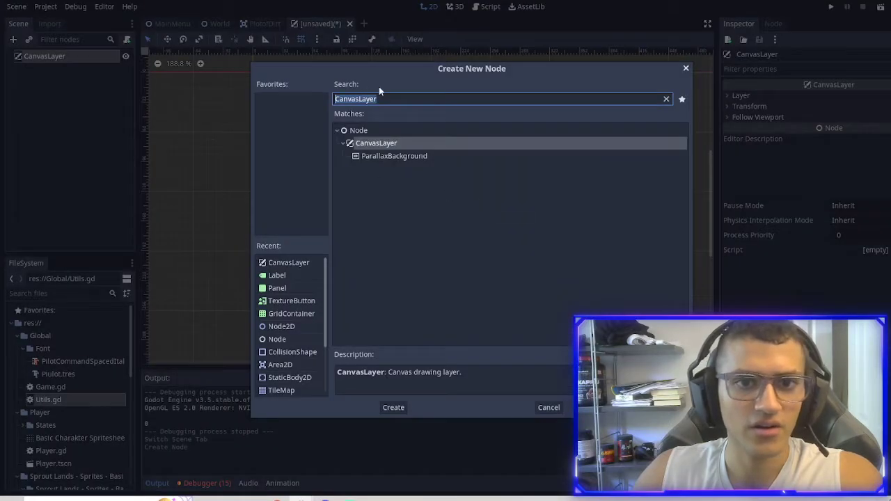
pyautogui.click(666, 98)
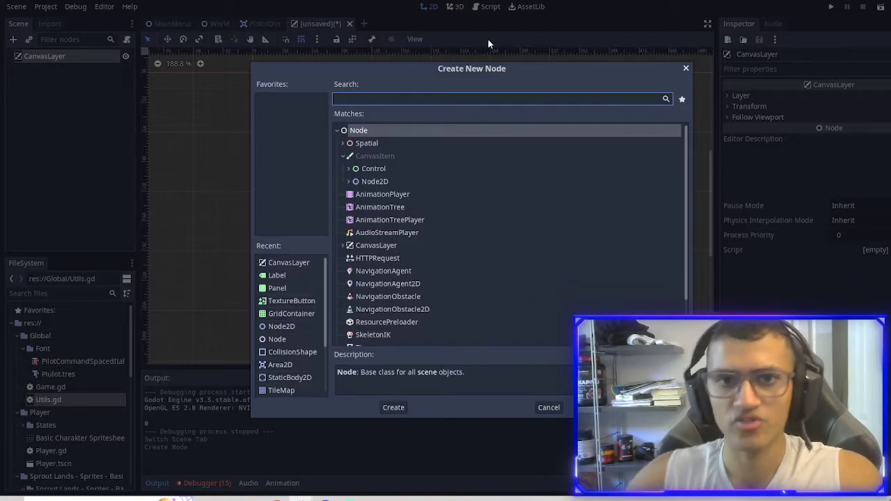
pyautogui.moveTo(435, 203)
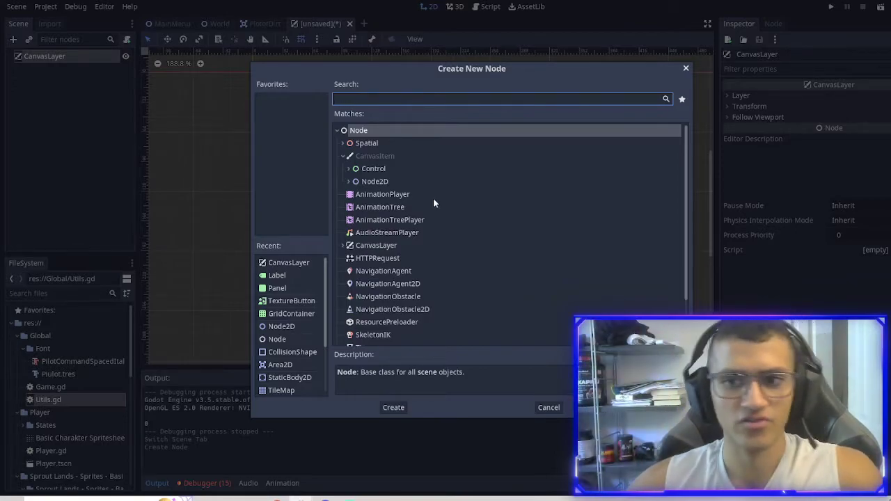
pyautogui.write('Panel')
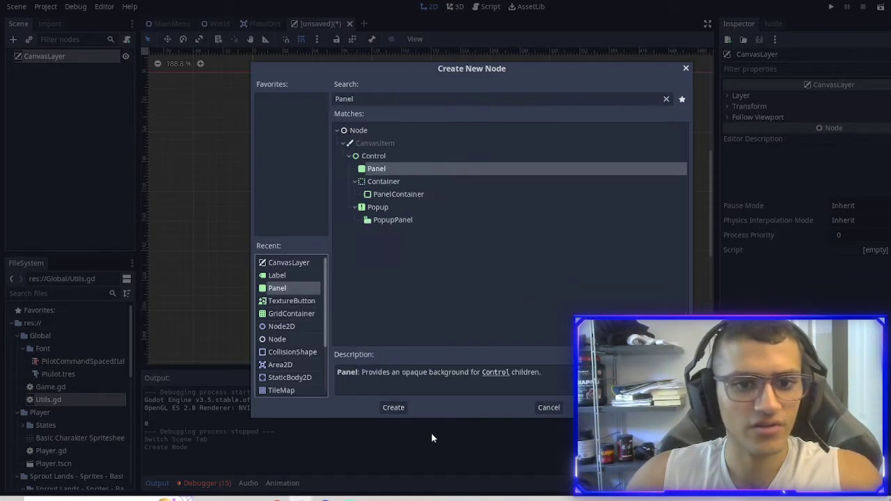
pyautogui.click(393, 406)
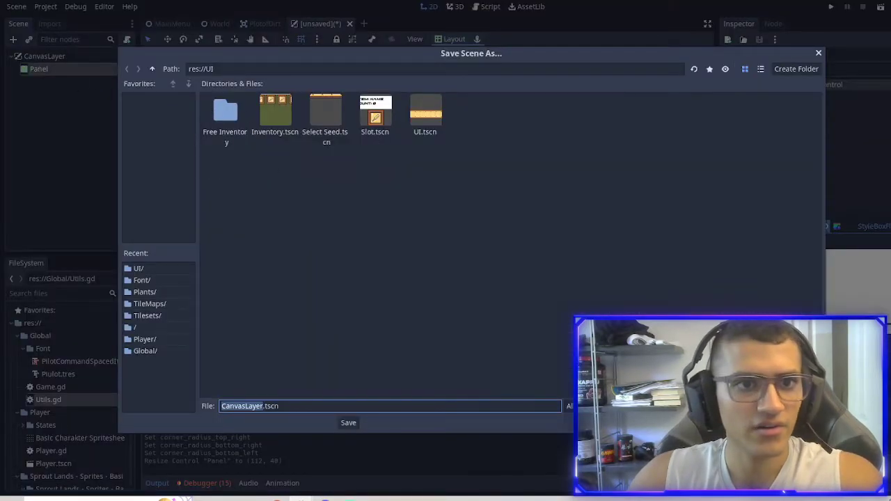
# - Save the scene as Notification.tscn in the Global folder under res://
pyautogui.click(126, 68)
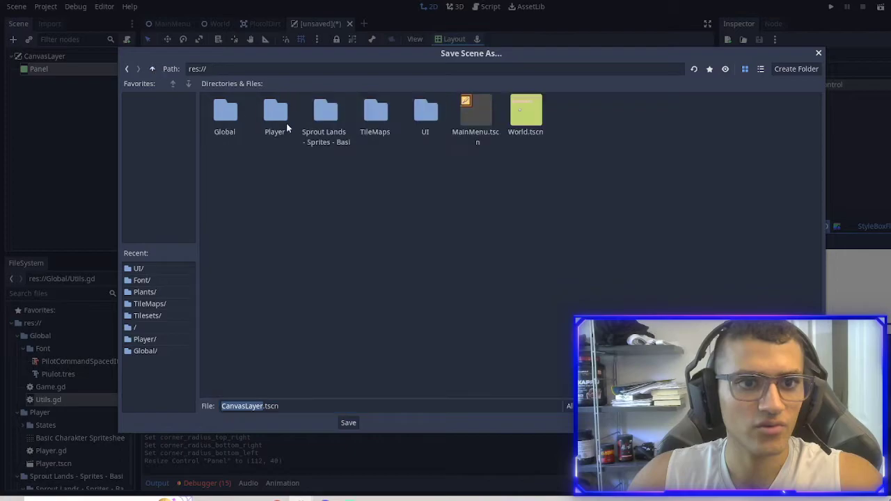
pyautogui.doubleClick(225, 112)
pyautogui.write('Notificat')
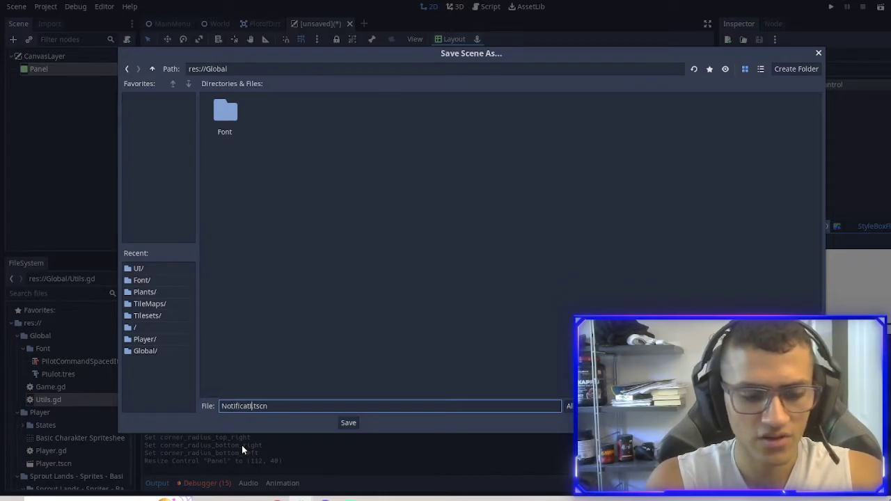
pyautogui.click(348, 423)
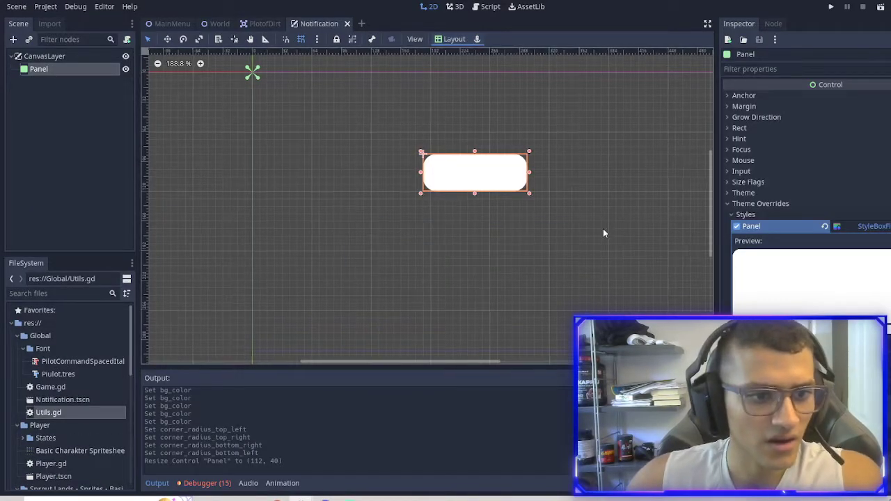
pyautogui.scroll(-3)
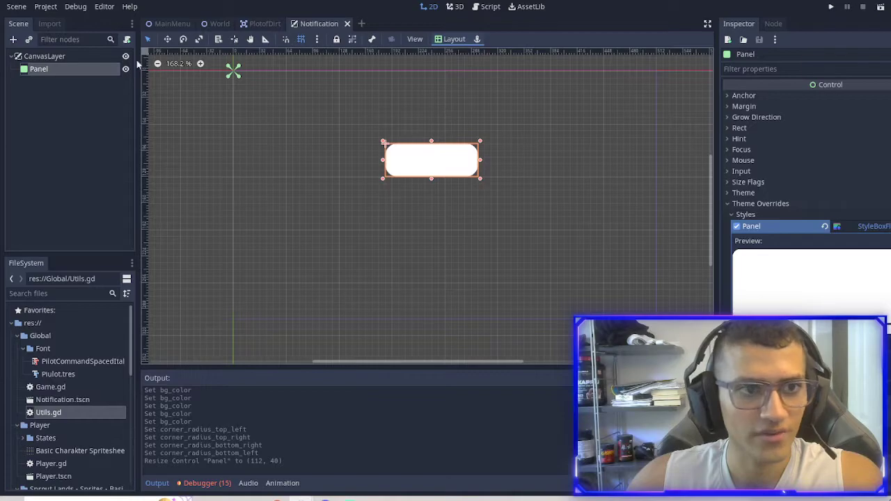
# - Add a Label node with centre-aligned placeholder text 'asdfasd'
pyautogui.click(13, 39)
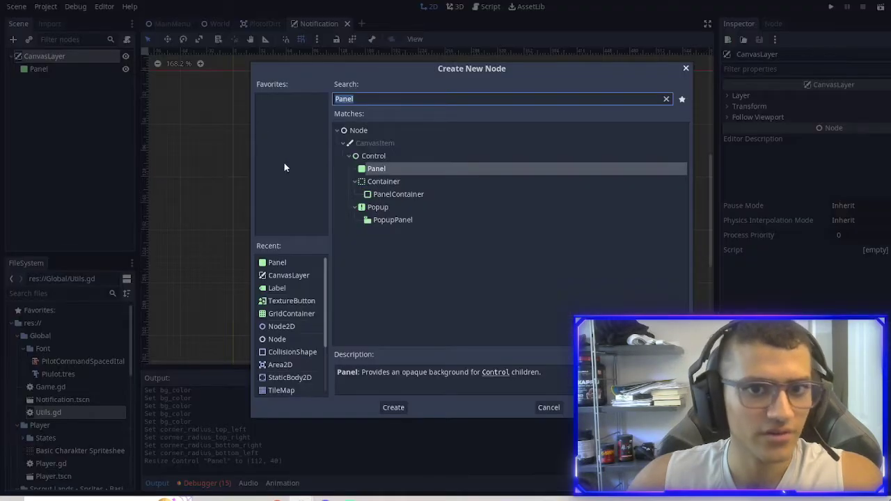
pyautogui.click(393, 407)
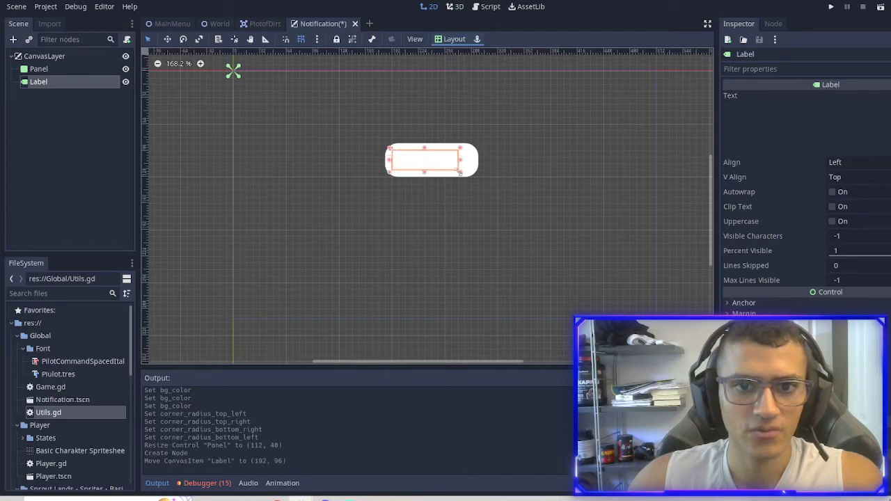
pyautogui.click(861, 162)
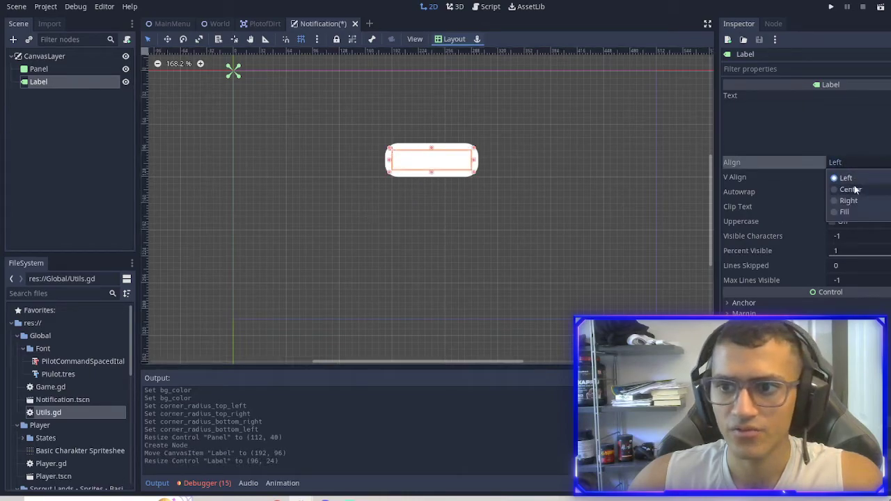
pyautogui.click(850, 190)
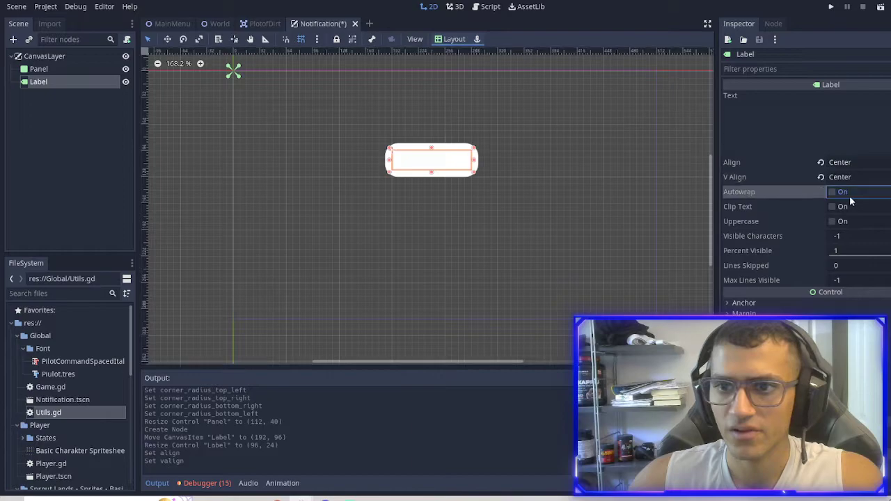
pyautogui.write('asdfasd')
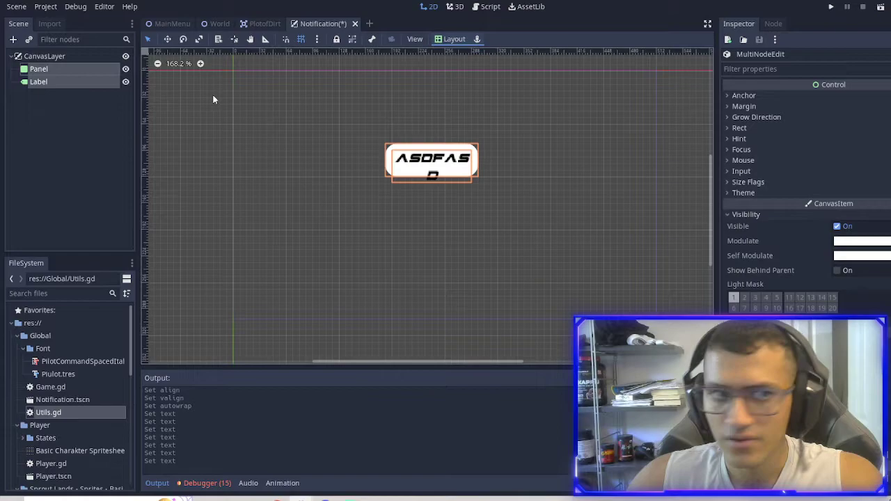
# - Set the Label's Rect Scale to 0.75
pyautogui.click(39, 80)
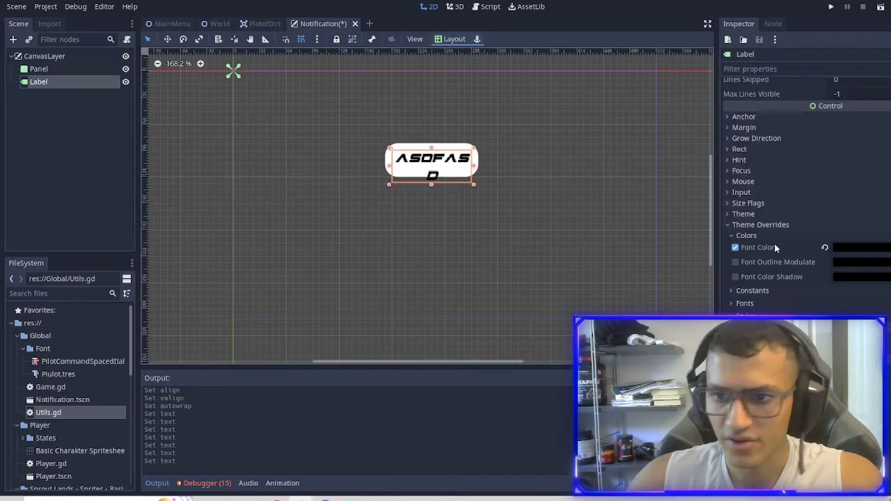
pyautogui.click(740, 148)
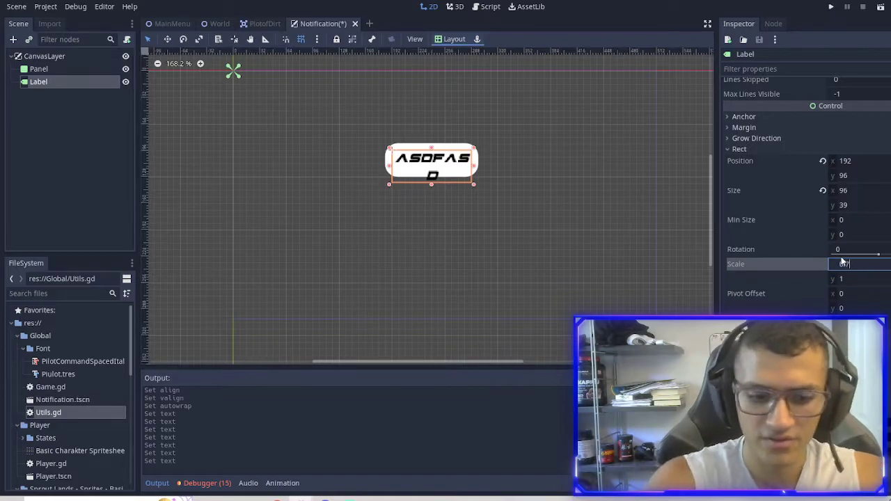
pyautogui.write('0.75')
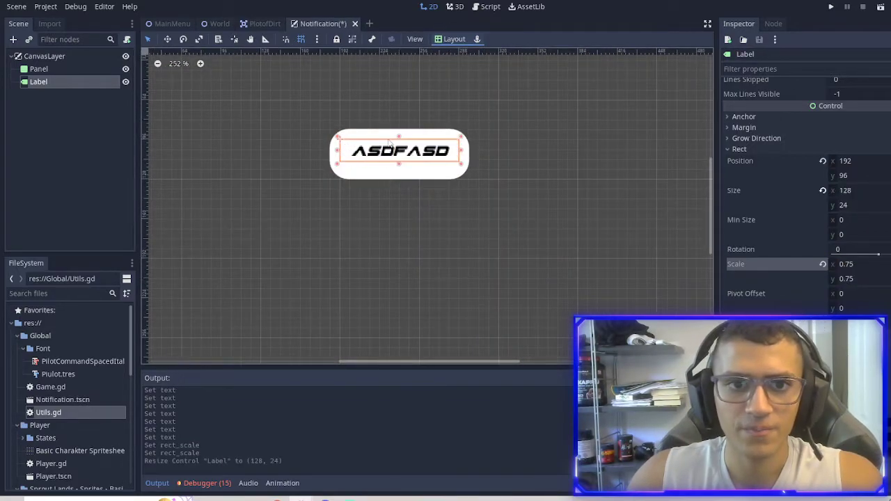
pyautogui.click(39, 68)
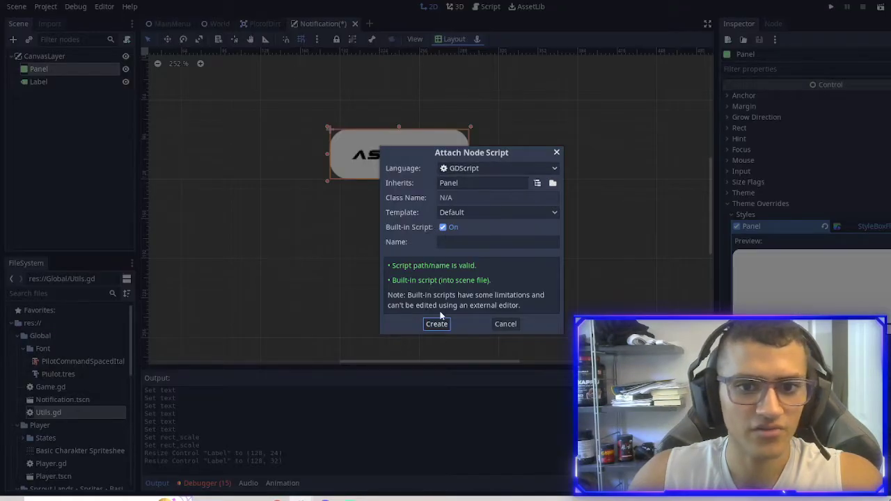
# - Attach a Panel script whose _process sets rect_size to the Label's rect_size plus 16
pyautogui.click(437, 324)
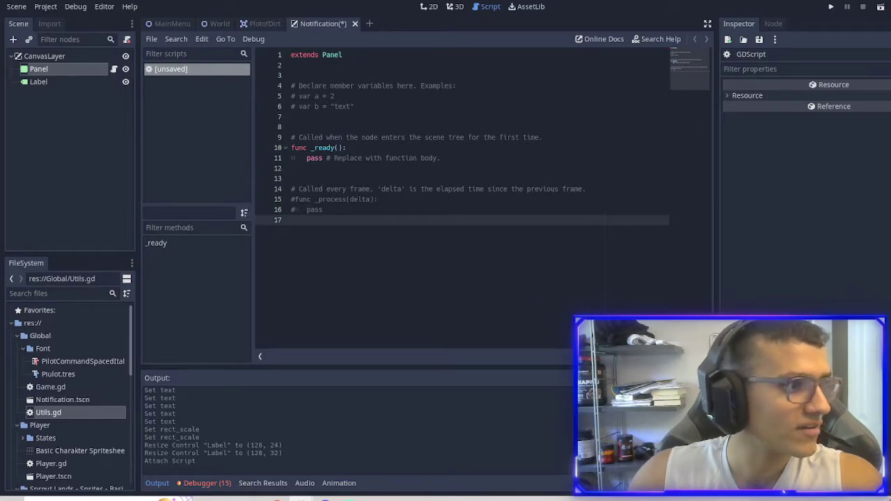
pyautogui.press('ctrl+a')
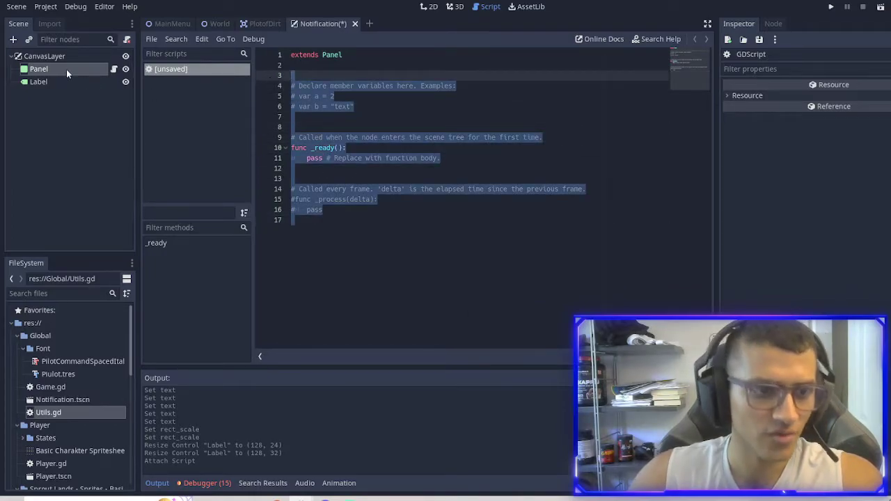
pyautogui.write('func _process(delta):')
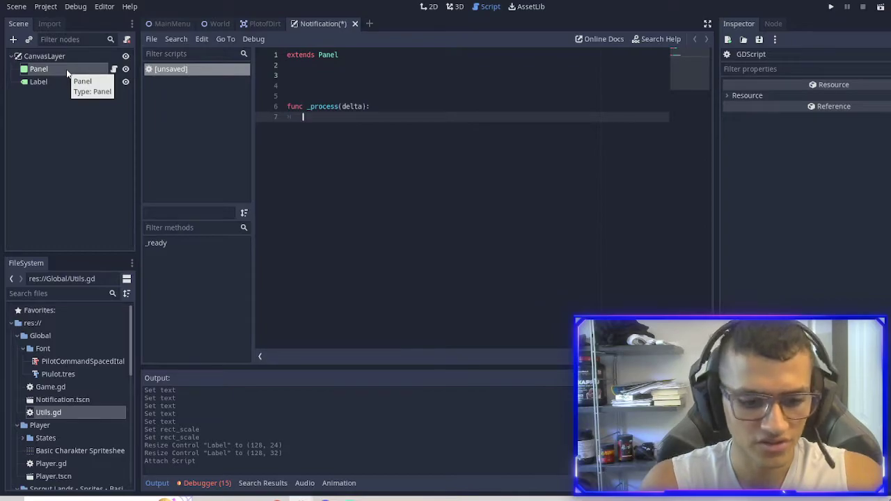
pyautogui.write('self.')
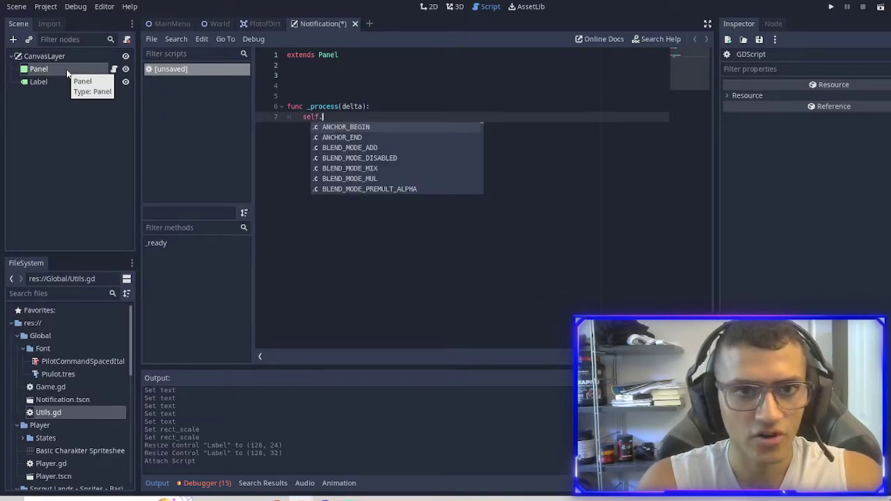
pyautogui.write('rect_size')
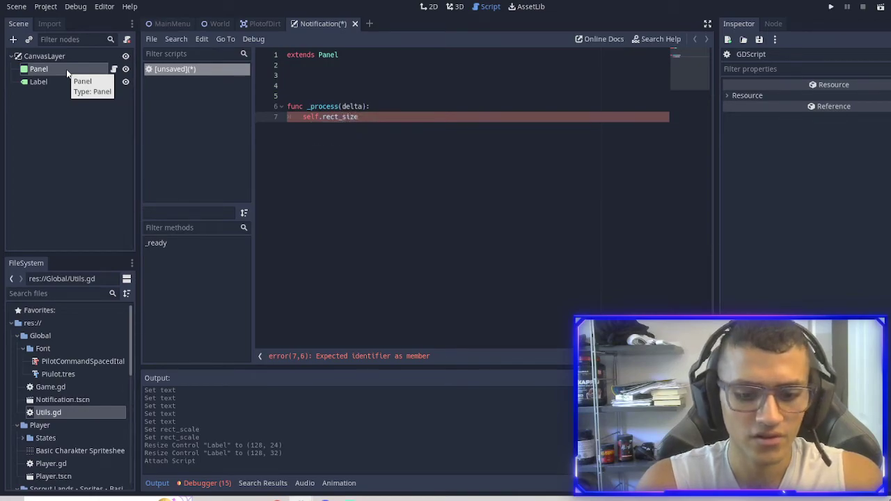
pyautogui.write('.x =')
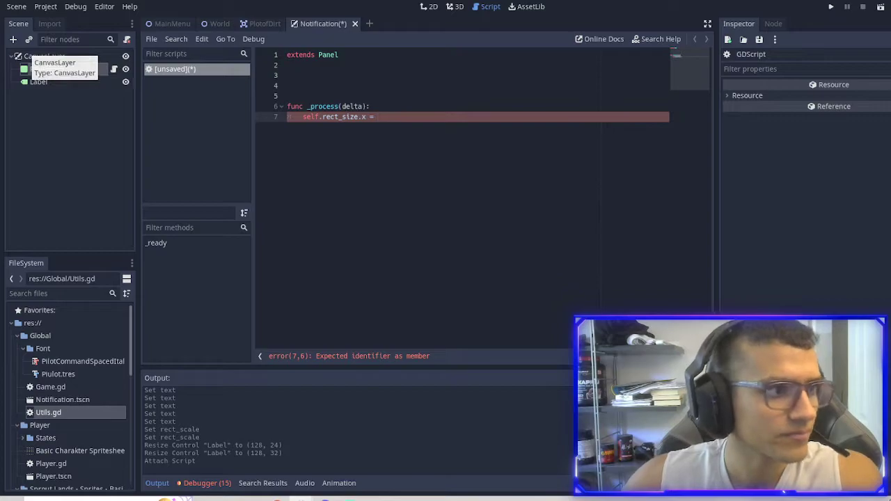
pyautogui.write('get_node(')
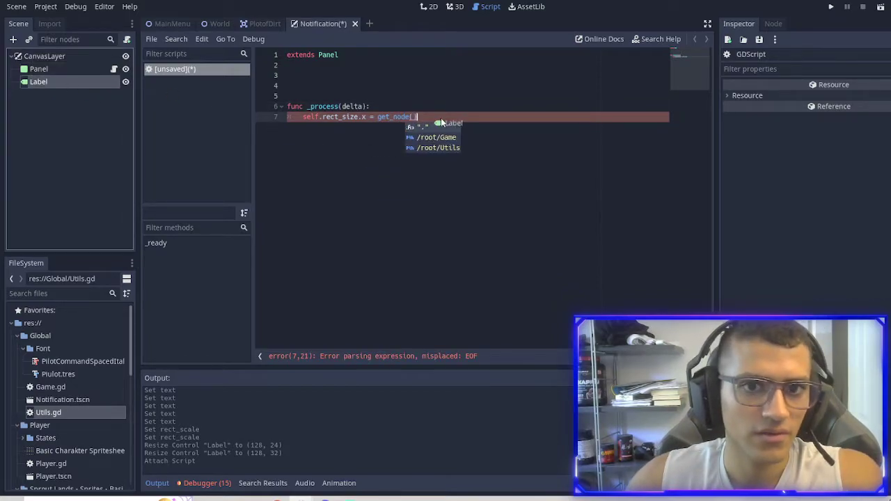
pyautogui.write('"../Label"')
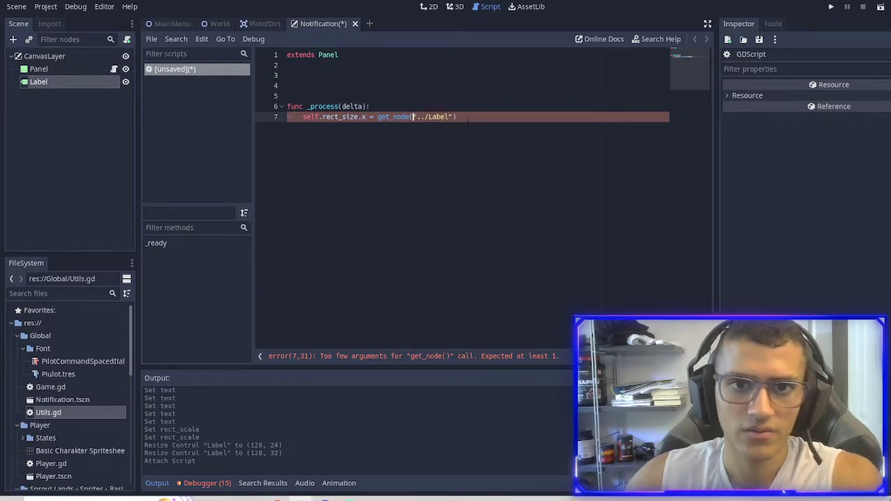
pyautogui.write('.rect_siz')
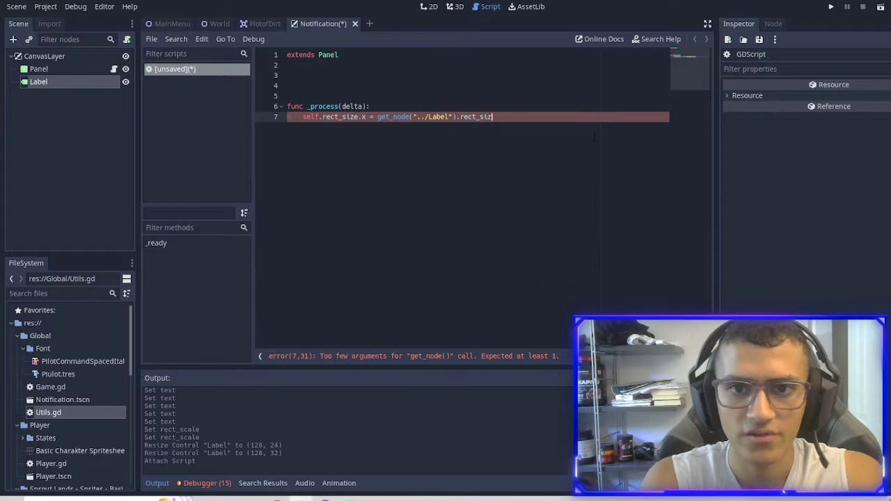
pyautogui.write('e.x')
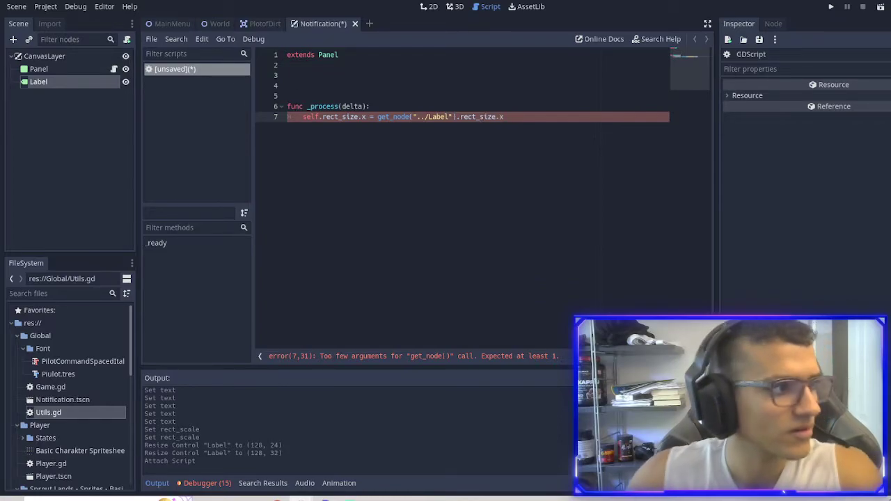
pyautogui.write('+')
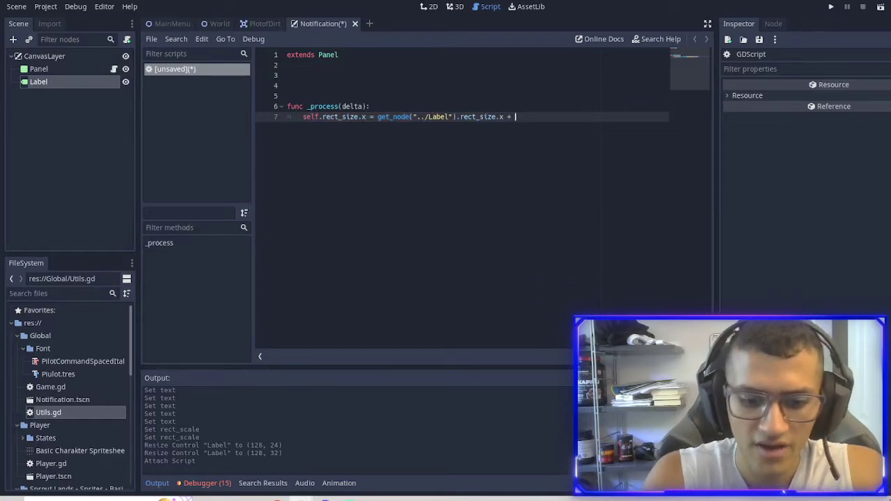
pyautogui.write('16')
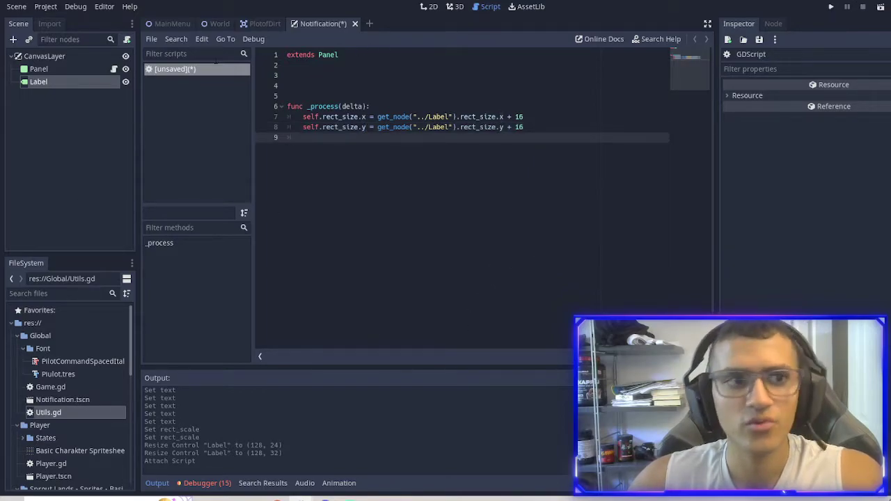
# - Run the Notification scene and edit the Label text live to check the panel grows
pyautogui.click(432, 6)
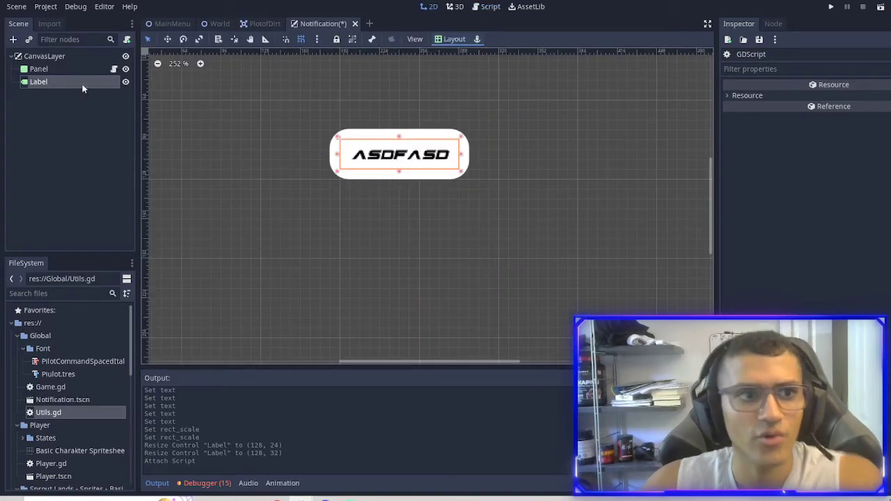
pyautogui.click(39, 69)
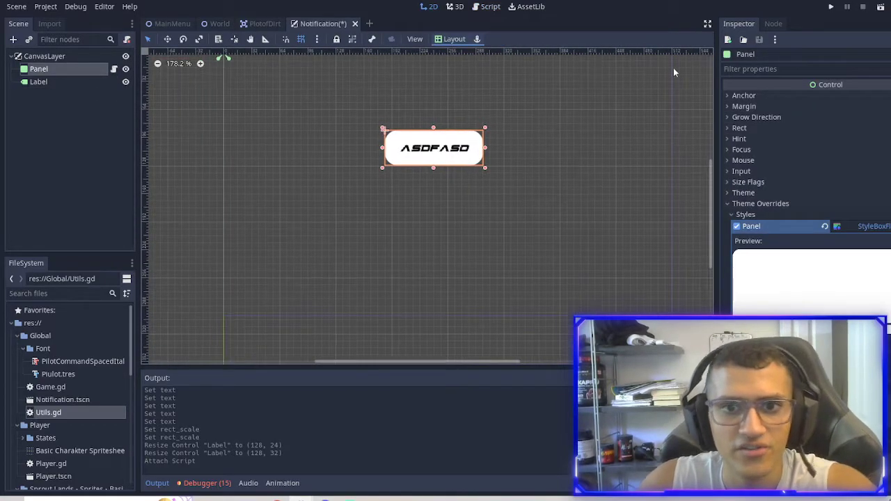
pyautogui.click(830, 5)
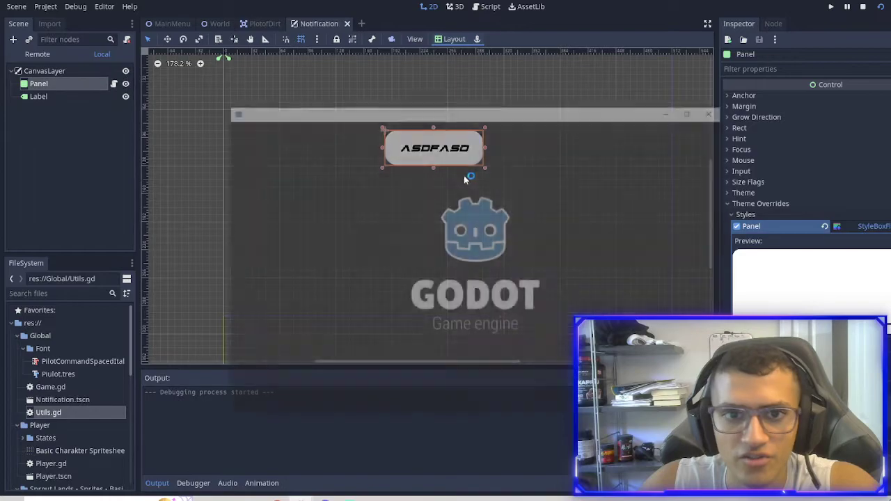
pyautogui.click(830, 6)
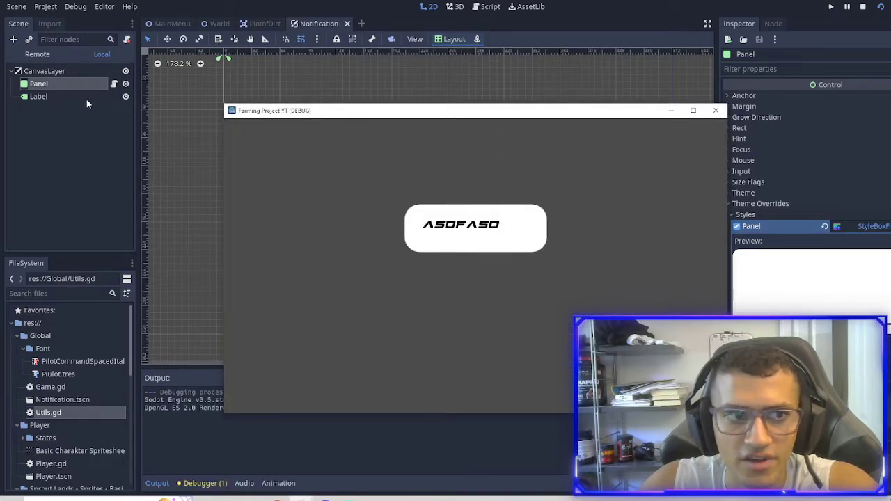
pyautogui.click(39, 97)
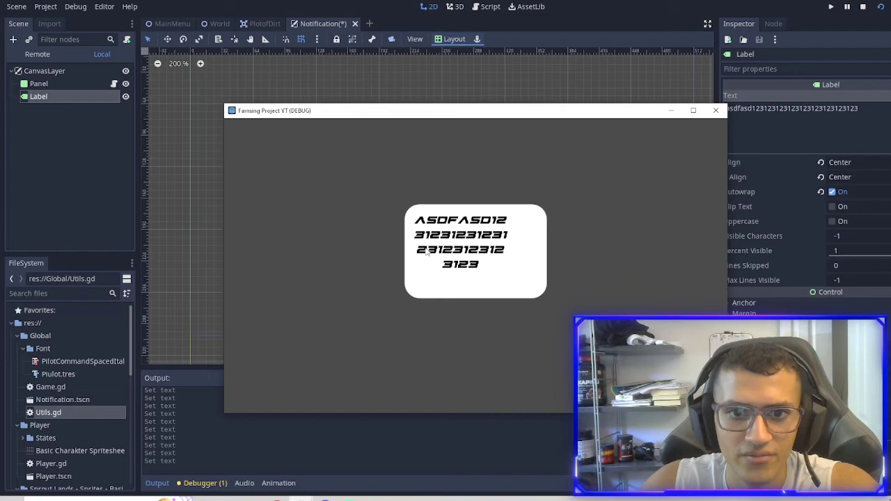
pyautogui.moveTo(536, 299)
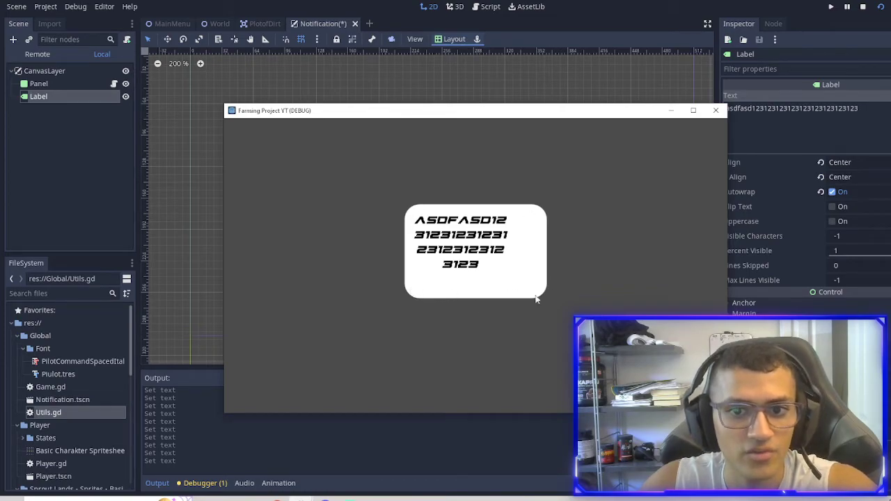
pyautogui.moveTo(546, 214)
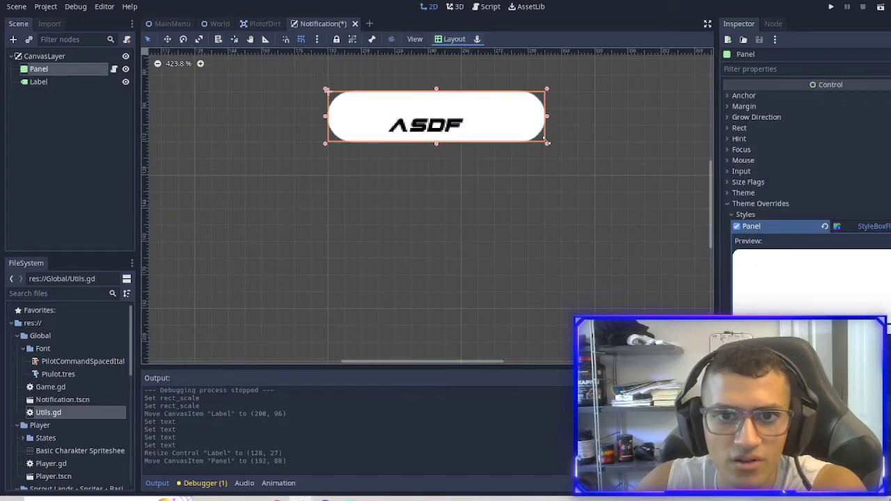
# - Reset the label text to 'asdf', rename the root to Notification, and return to the script
pyautogui.click(39, 81)
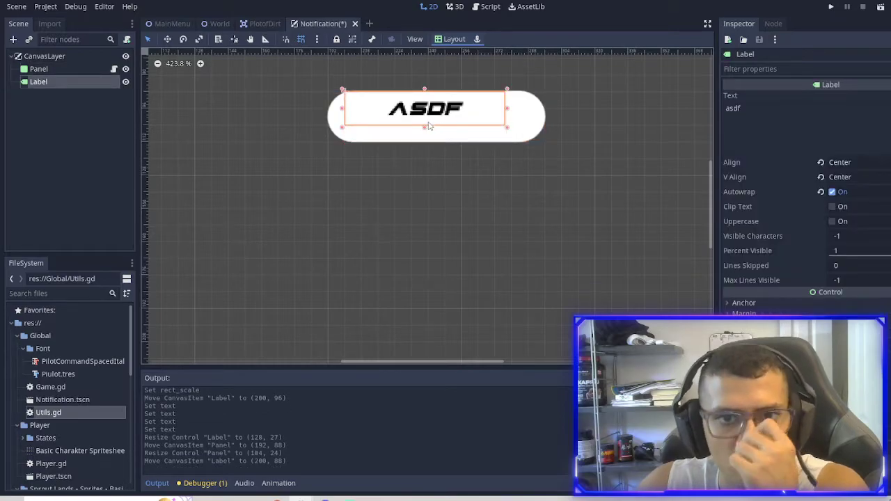
pyautogui.scroll(-3)
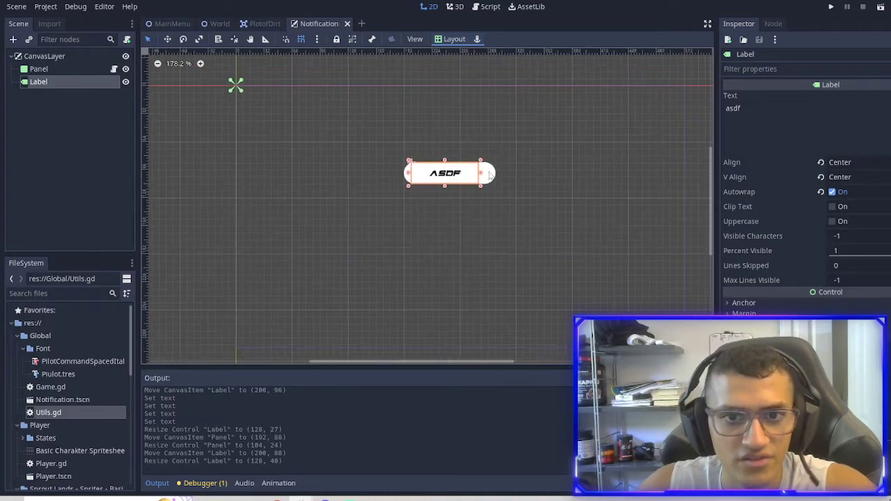
pyautogui.click(39, 68)
pyautogui.write('Notification')
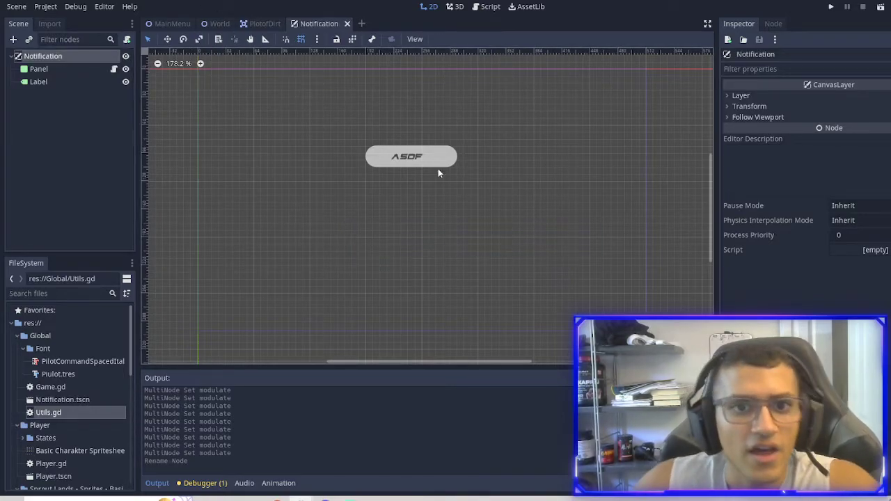
pyautogui.click(490, 6)
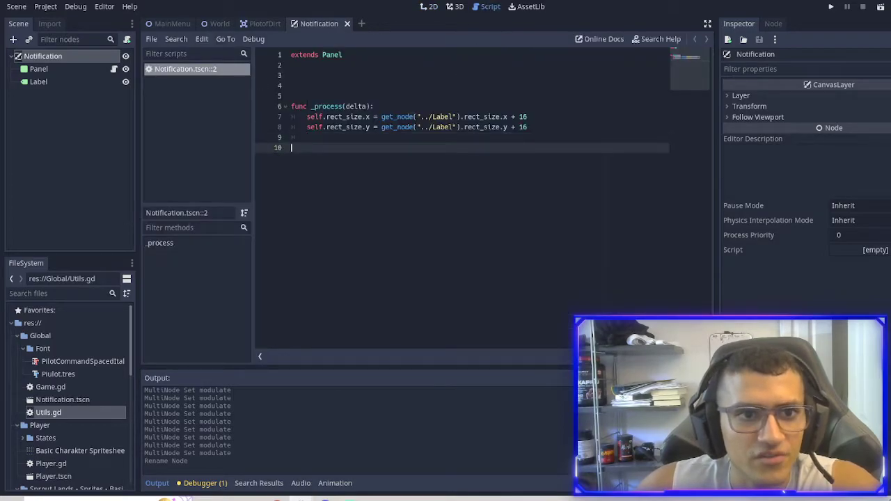
# - In Utils.gd add a const that preloads the Notification scene
pyautogui.click(47, 413)
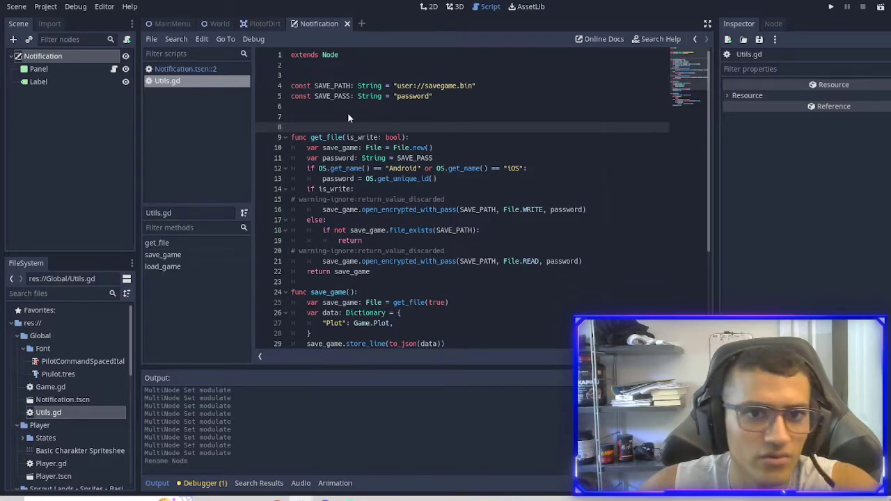
pyautogui.write('const')
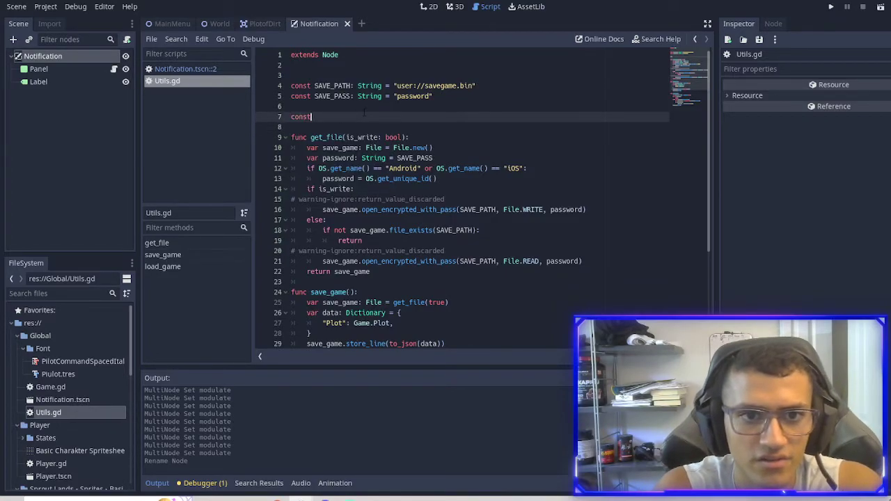
pyautogui.write('notif = plore')
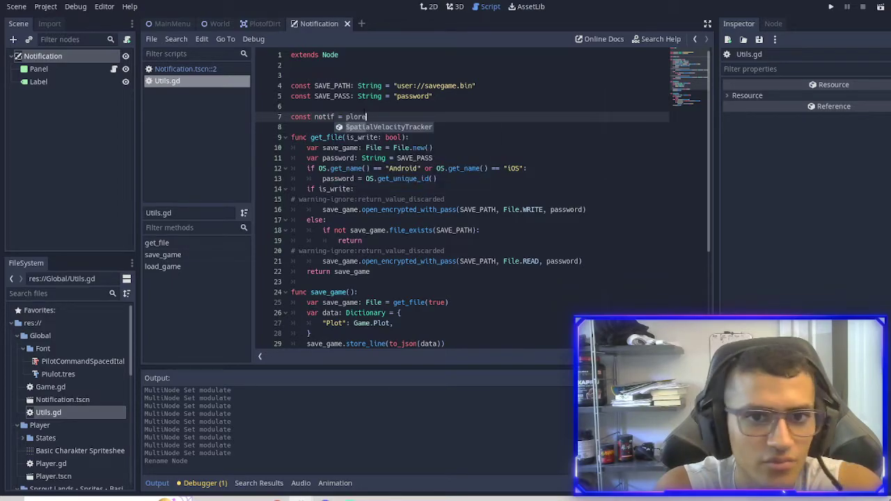
pyautogui.write('preload')
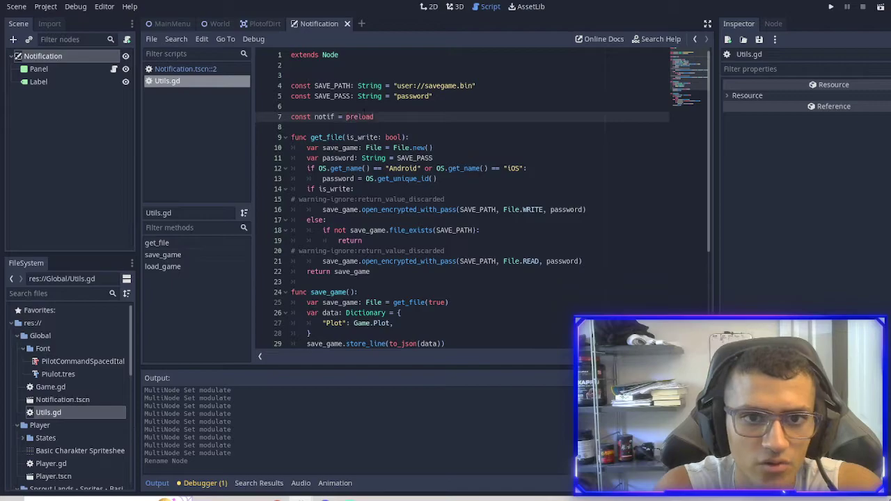
pyautogui.write('(')
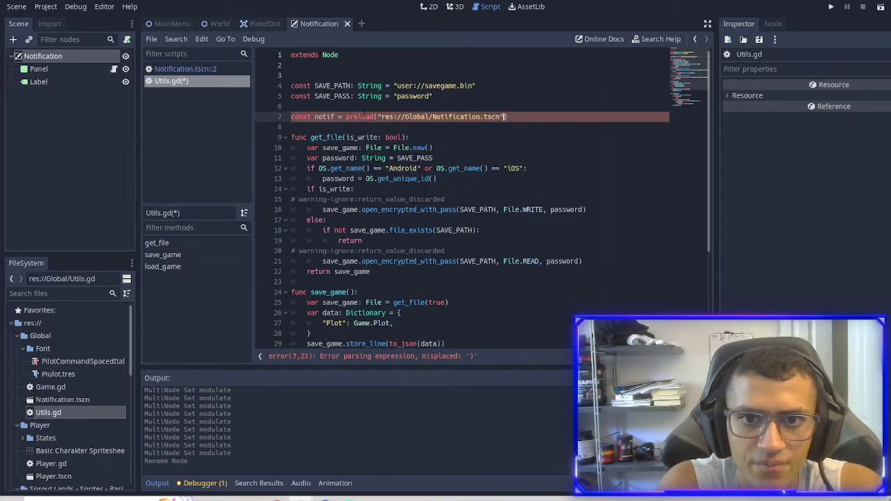
# - Write func notif(text) that instances the notification and adds it as a child
pyautogui.write('func')
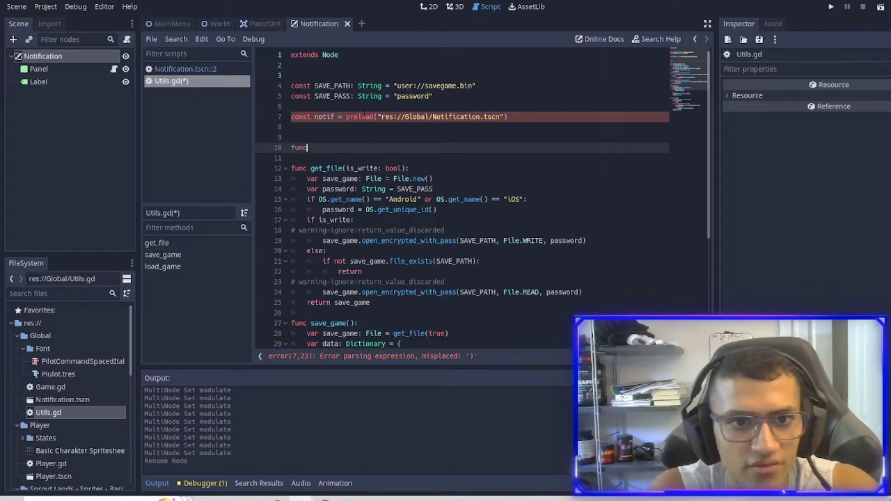
pyautogui.write('notif')
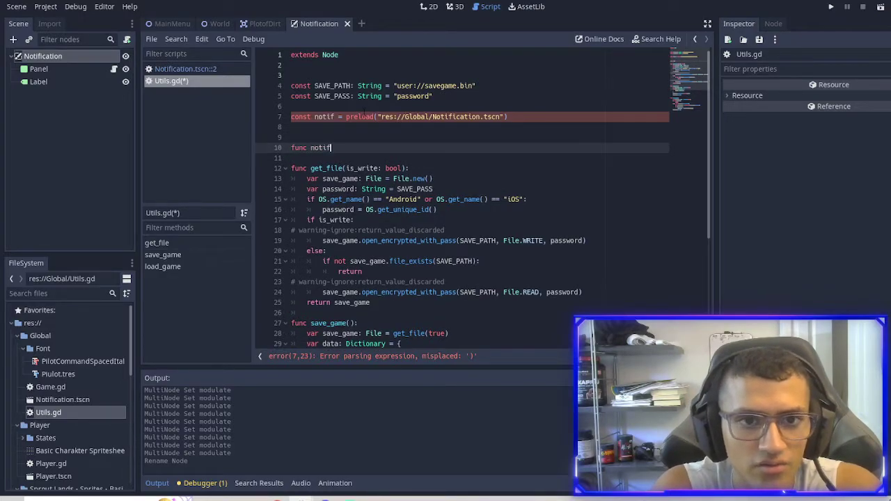
pyautogui.write('(')
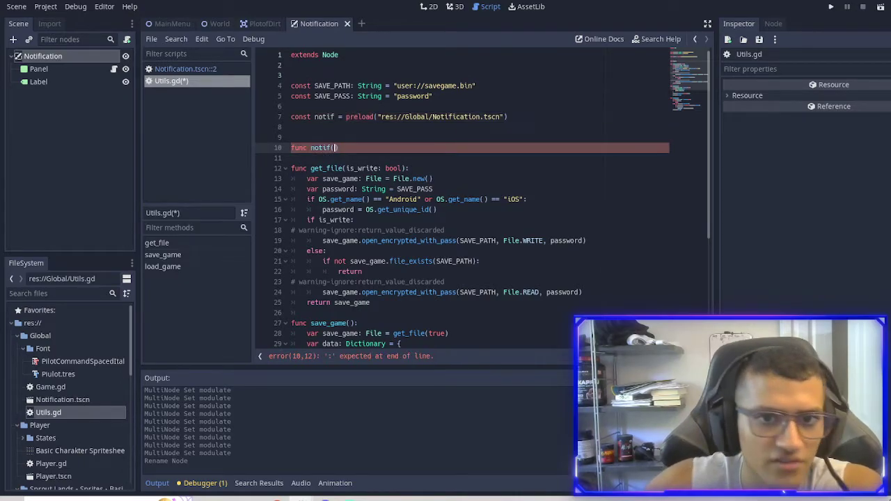
pyautogui.write('text')
pyautogui.click(472, 158)
pyautogui.write('var')
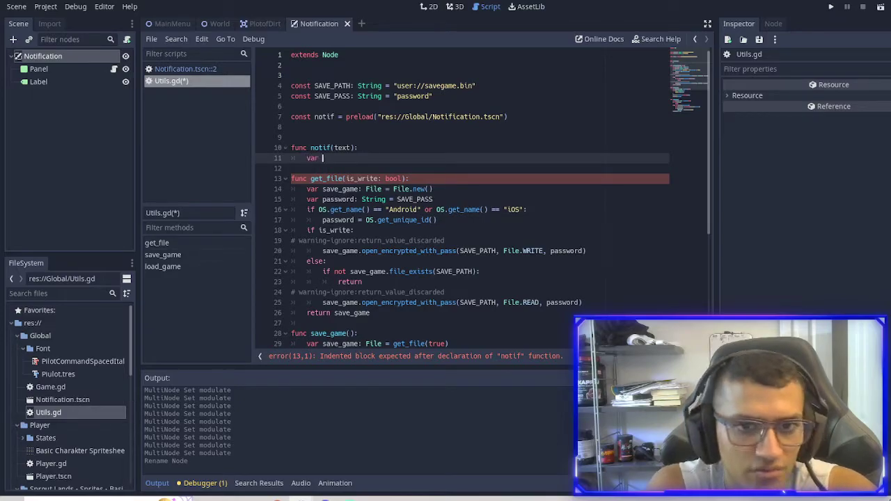
pyautogui.write('notif1 =')
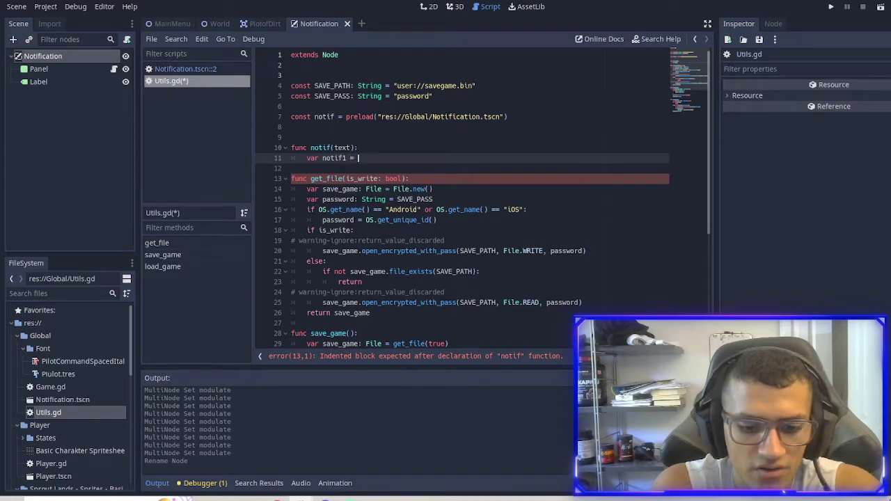
pyautogui.write('notif.instance(')
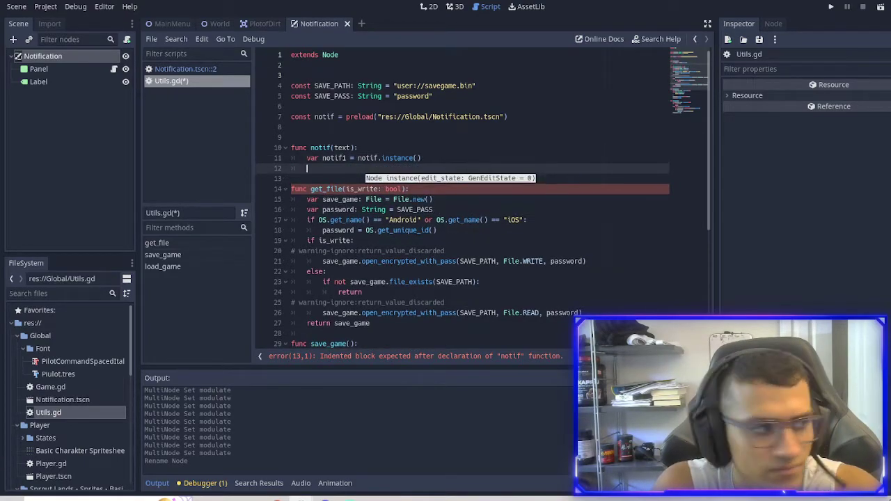
pyautogui.write('add')
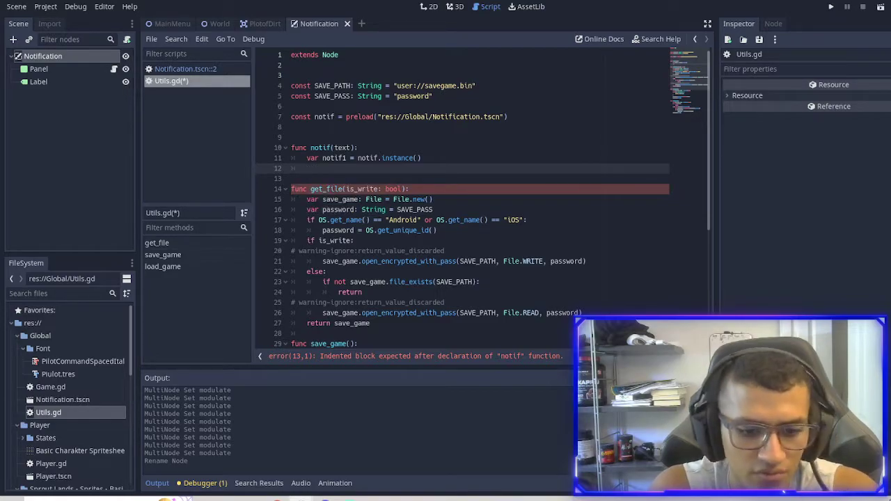
pyautogui.write('add_child()')
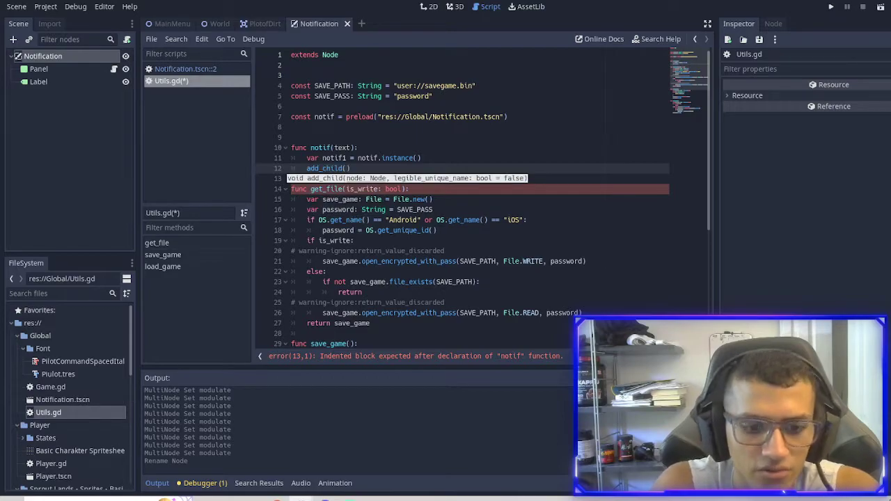
# - Set the instanced notification's Label text to the passed text argument
pyautogui.write('notif1')
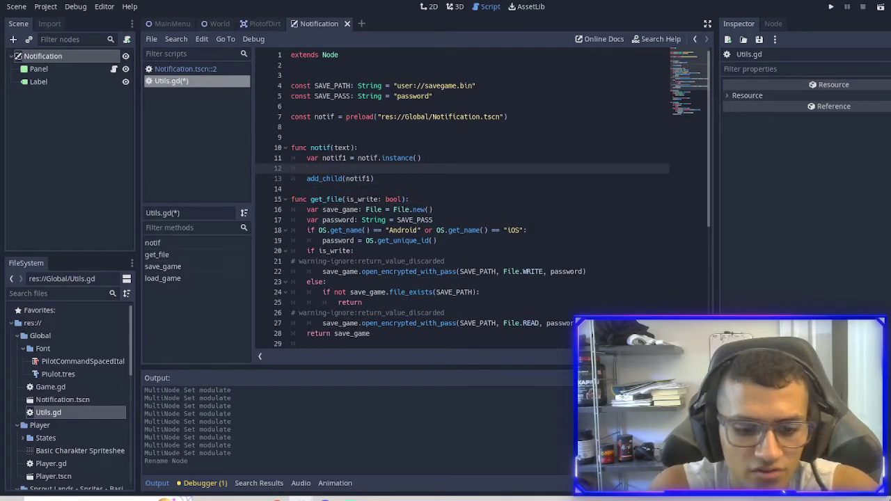
pyautogui.write('notif1.label')
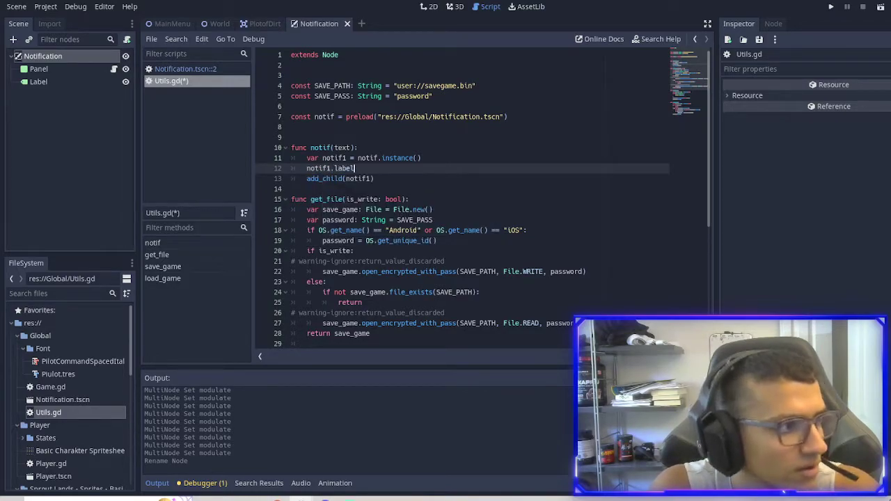
pyautogui.write('get_node("L')
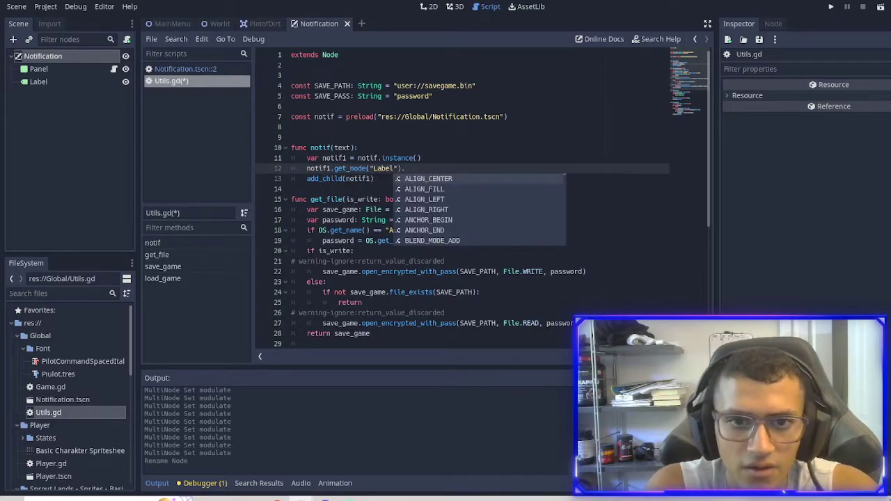
pyautogui.write('.text =')
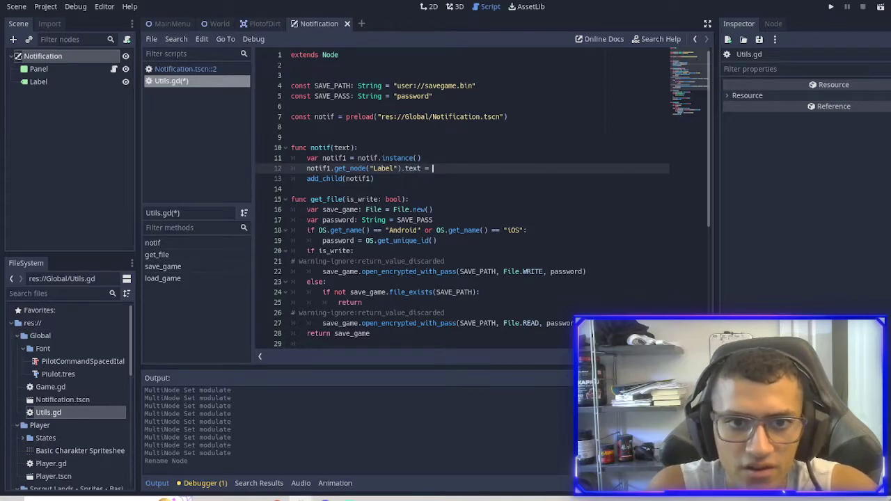
pyautogui.write('text')
pyautogui.write('yield(')
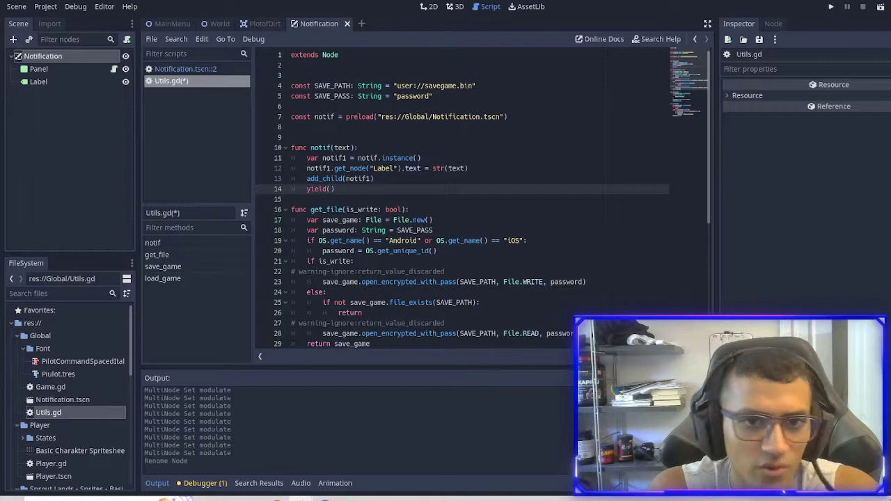
# - Yield on a 3-second timer's timeout, then free the notification
pyautogui.write('get_tree(')
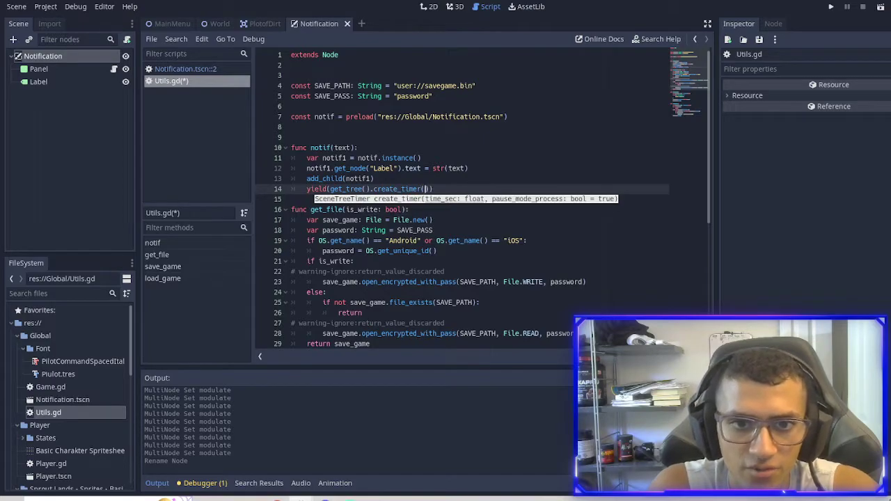
pyautogui.write('3')
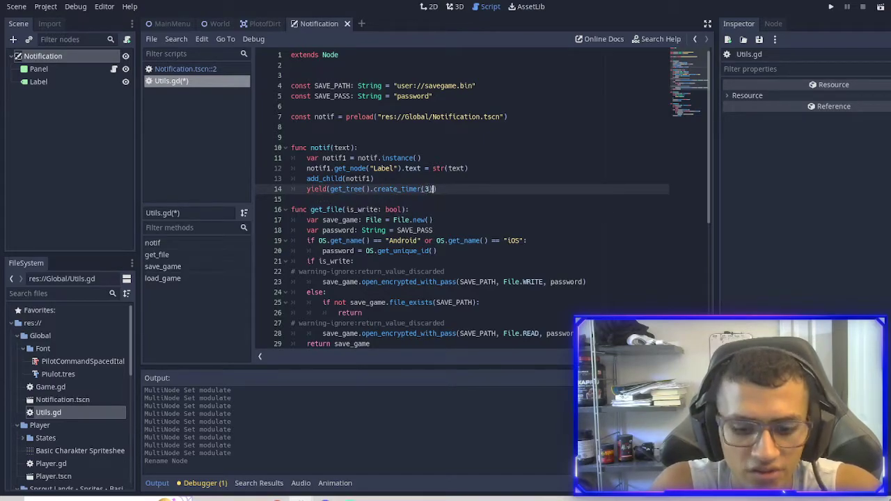
pyautogui.write(',')
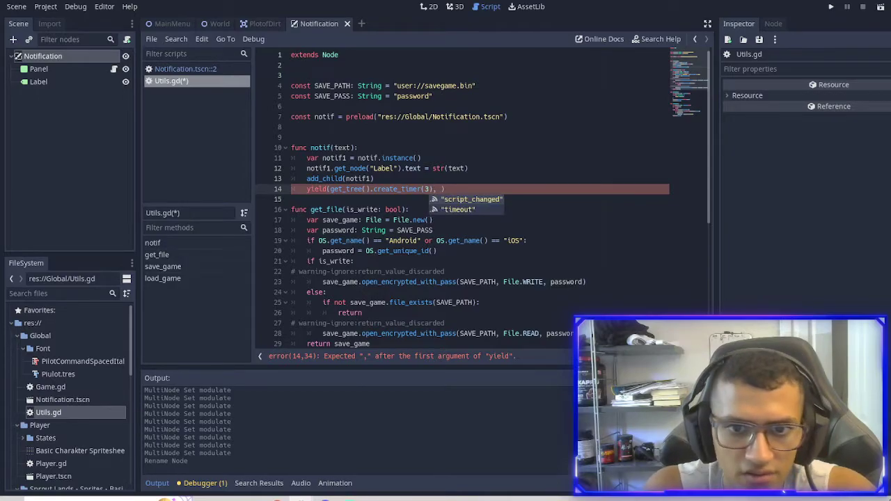
pyautogui.write('"timeout"')
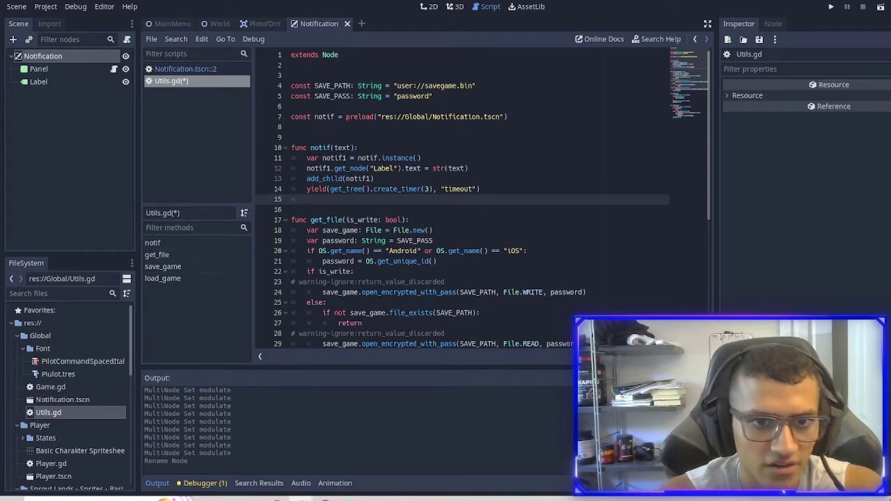
pyautogui.write('notifc!')
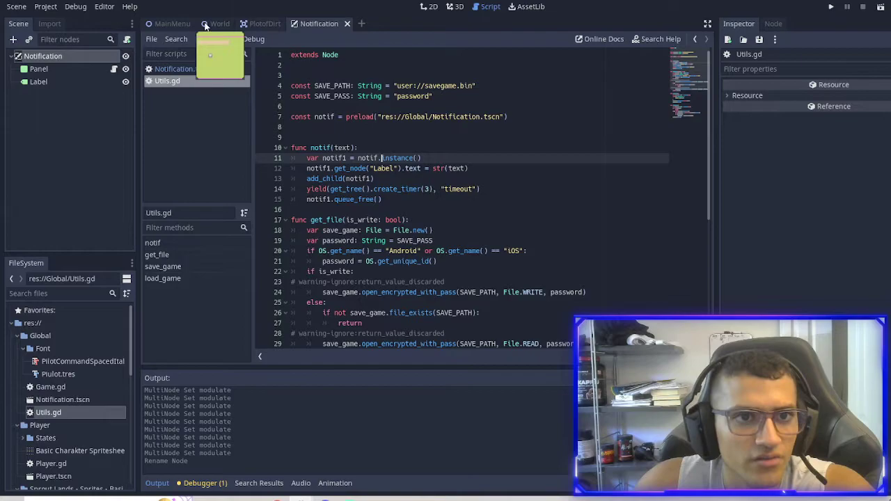
# - Run the game to see the 'HI' notification panel over the farm, then close it
pyautogui.click(220, 23)
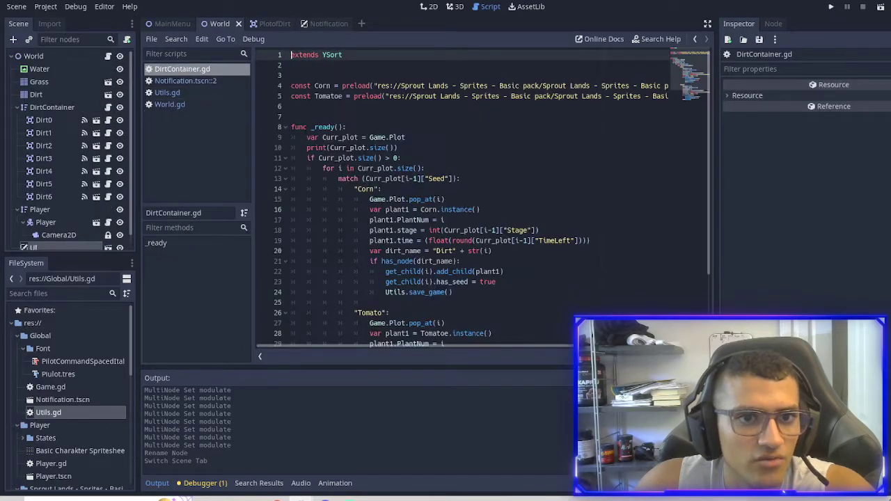
pyautogui.write('Utils.load_game(')
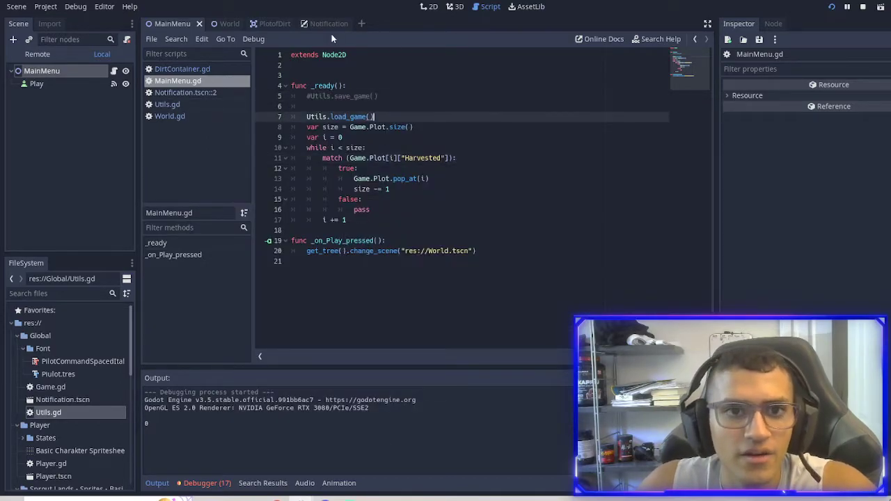
pyautogui.click(317, 23)
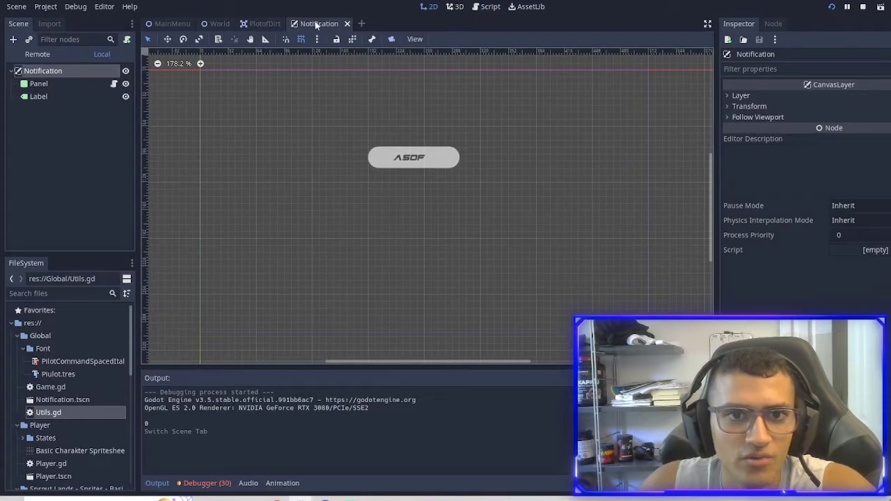
pyautogui.click(264, 22)
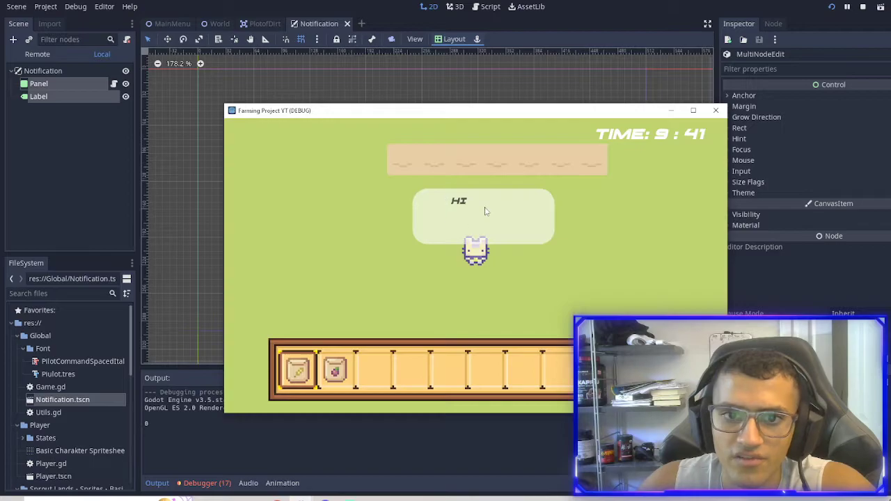
pyautogui.click(39, 97)
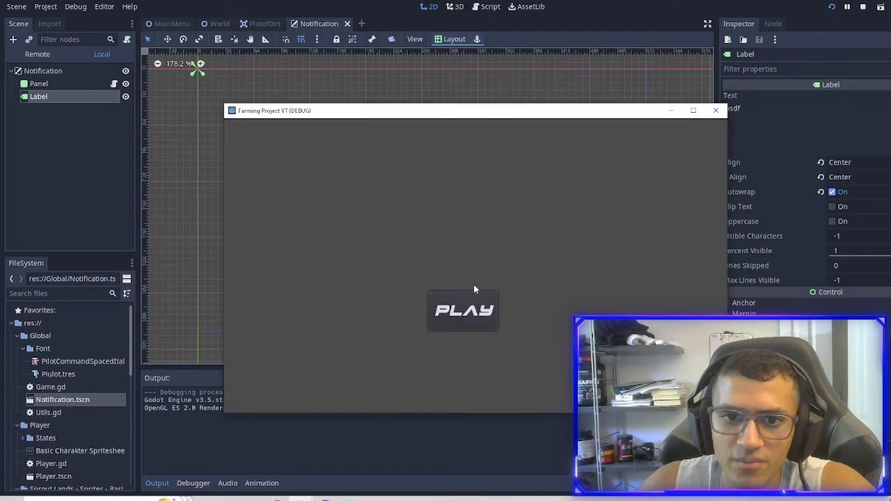
pyautogui.click(463, 311)
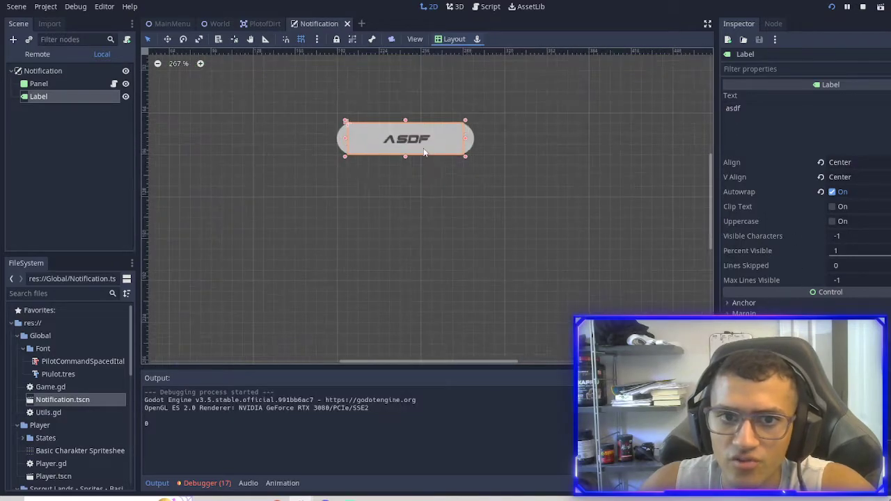
# - Move the notification Panel and Label together to a new position, then switch to PlotofDirt
pyautogui.click(39, 83)
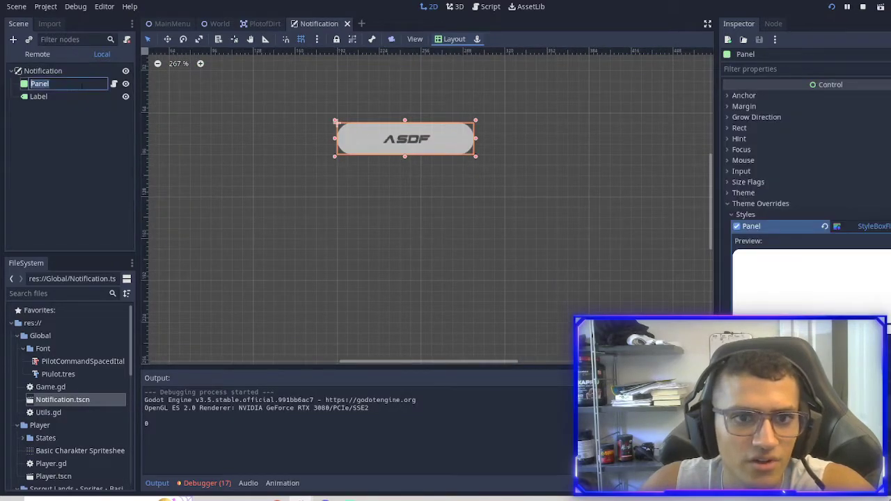
pyautogui.click(39, 96)
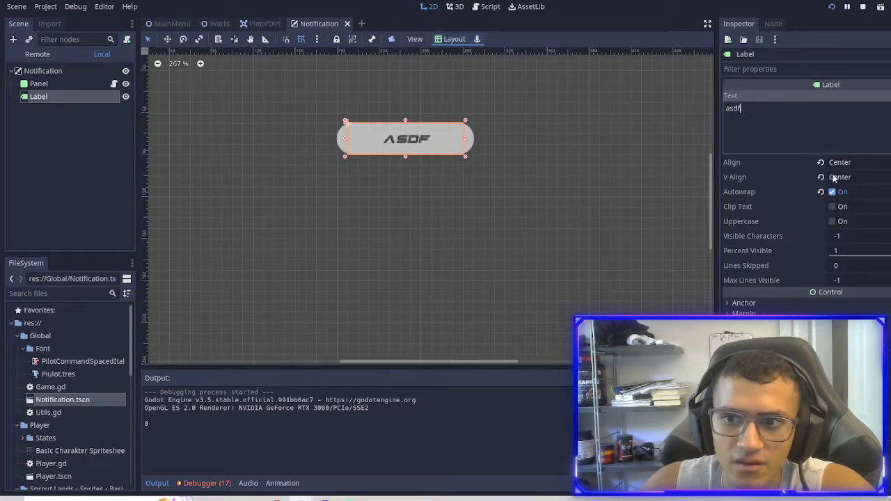
pyautogui.click(856, 177)
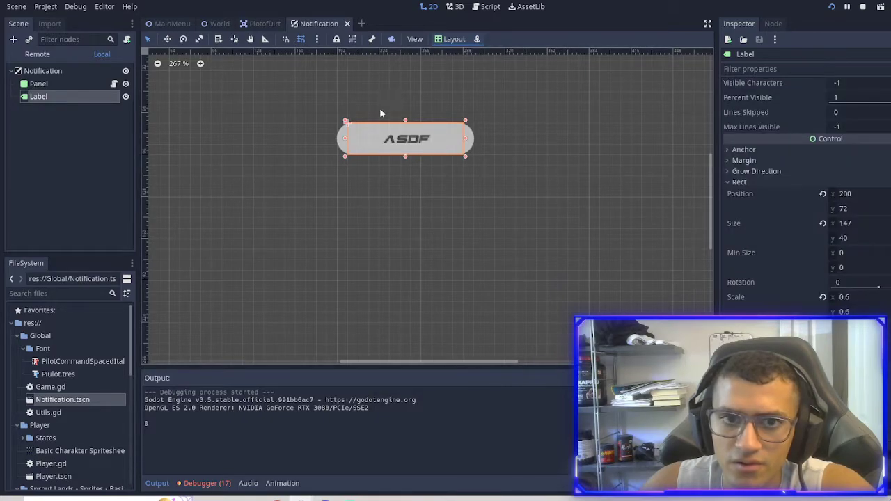
pyautogui.click(39, 83)
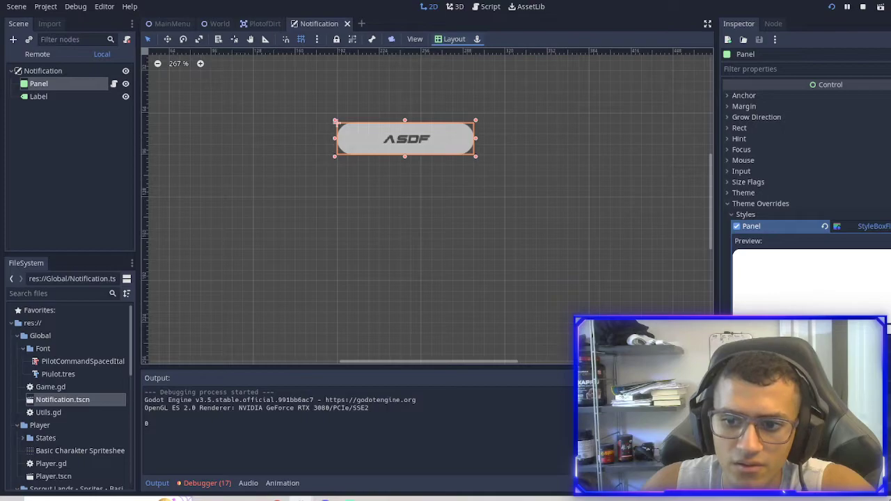
pyautogui.moveTo(381, 341)
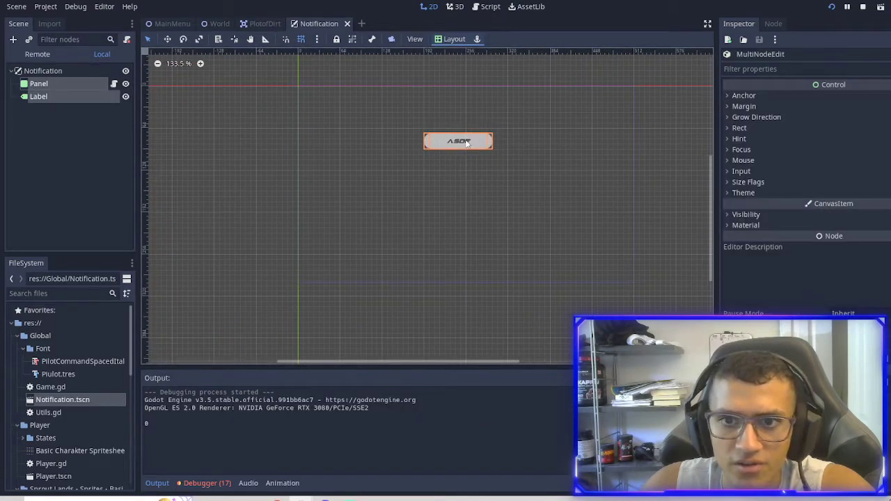
pyautogui.moveTo(459, 141); pyautogui.dragTo(453, 141)
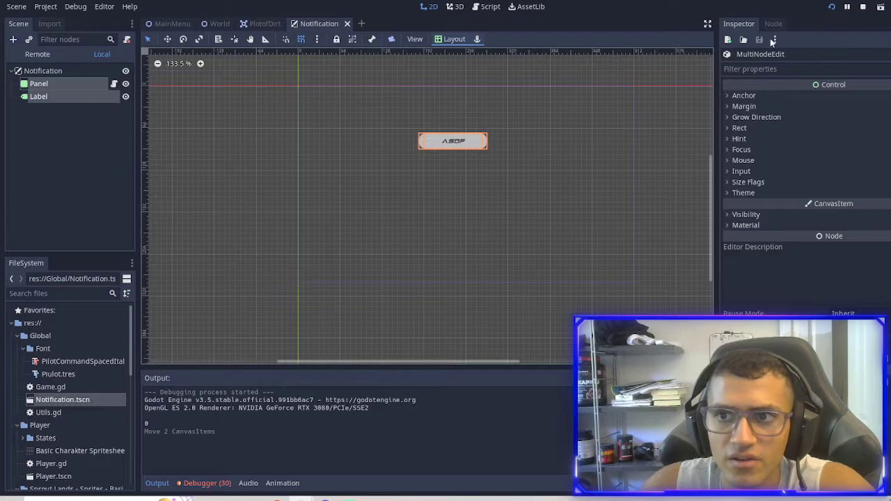
pyautogui.click(265, 22)
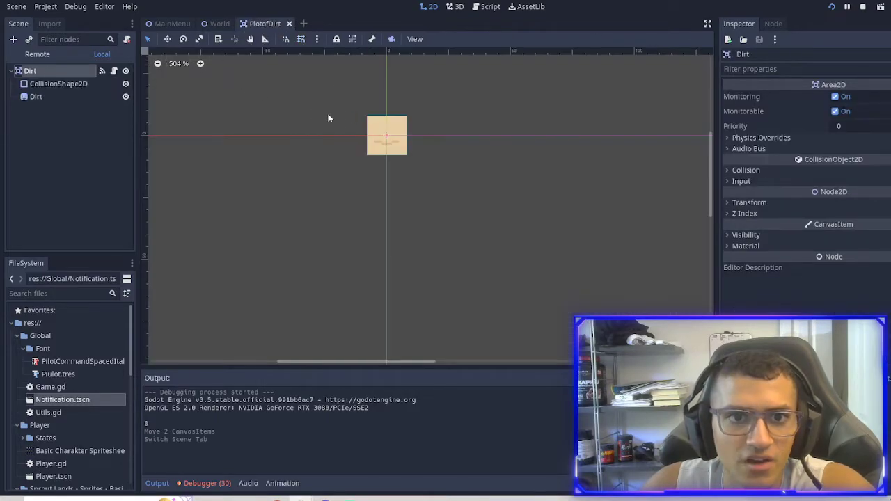
# - Add the Z key to the Spawn action and connect the dirt plot's body_entered and body_exited signals
pyautogui.click(490, 6)
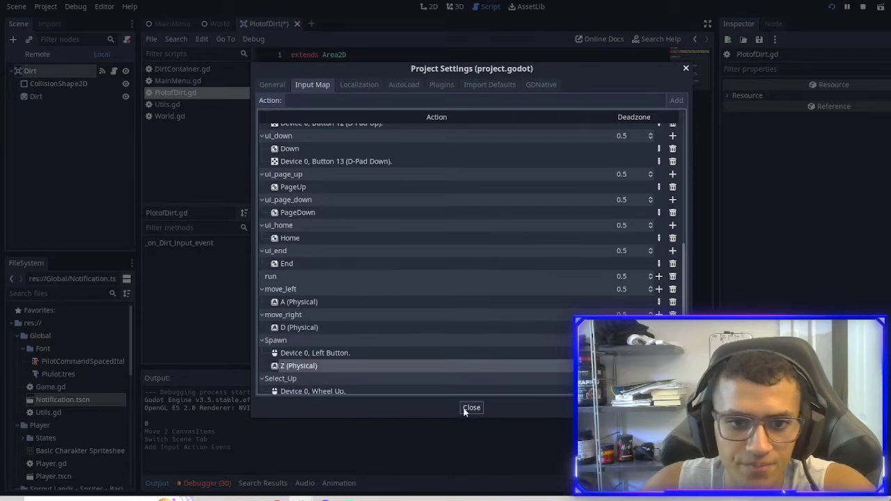
pyautogui.click(471, 407)
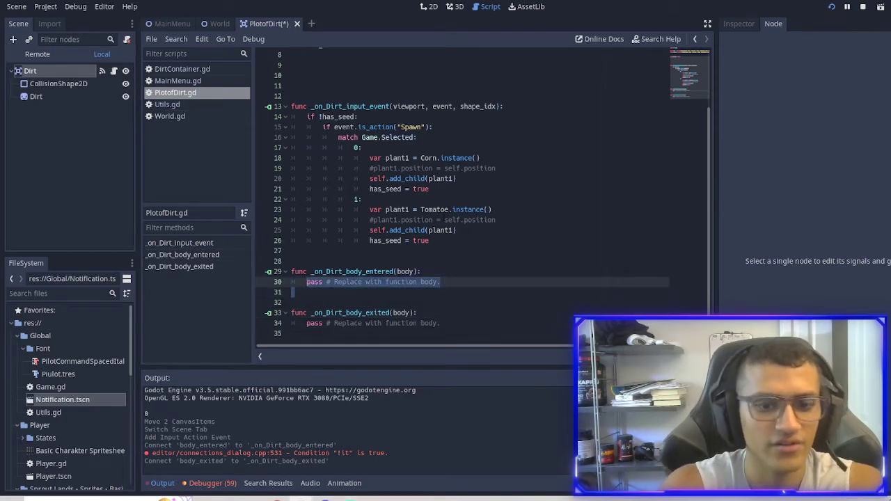
# - Make the body handler react only when body.name == "Player"
pyautogui.write('if bod')
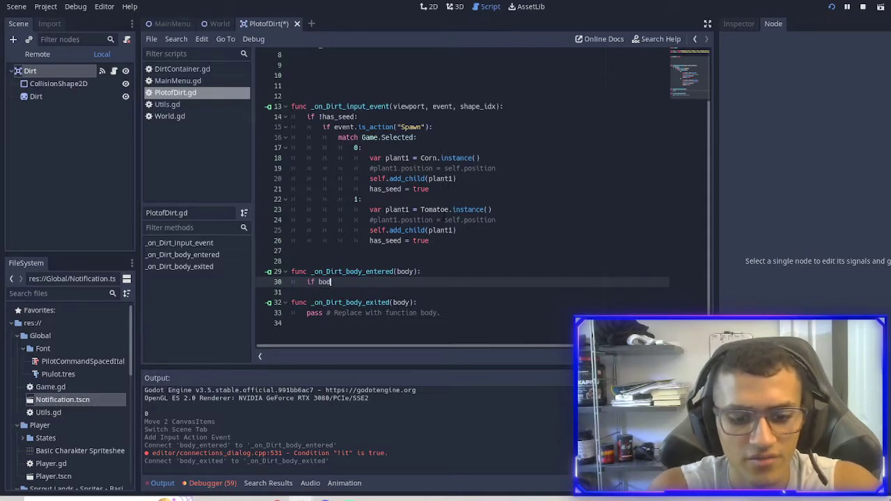
pyautogui.write('.name')
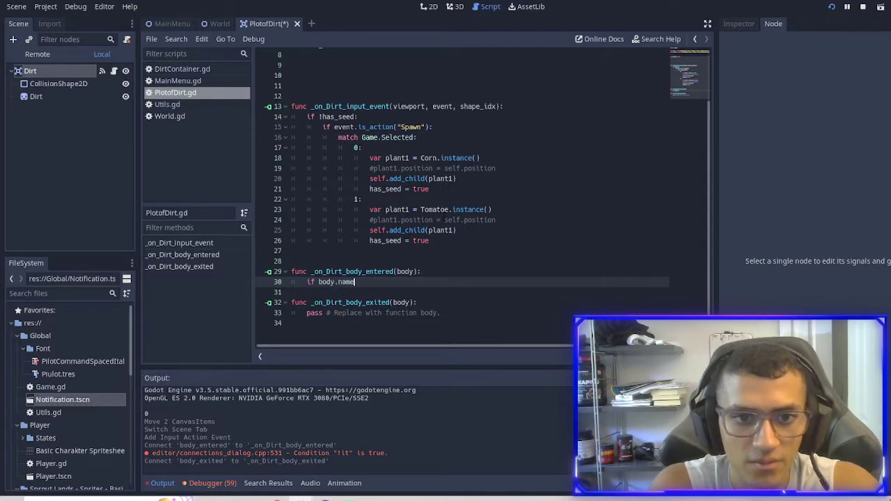
pyautogui.write('== "Playuer":')
pyautogui.click(466, 85)
pyautogui.write('func')
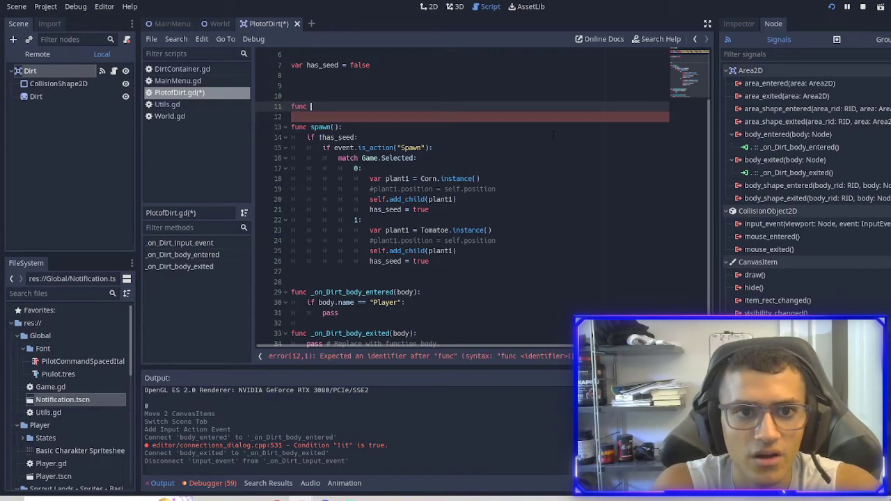
# - Add get_input() calling spawn() on Spawn press and call it from _physics_process
pyautogui.write('process(delta):')
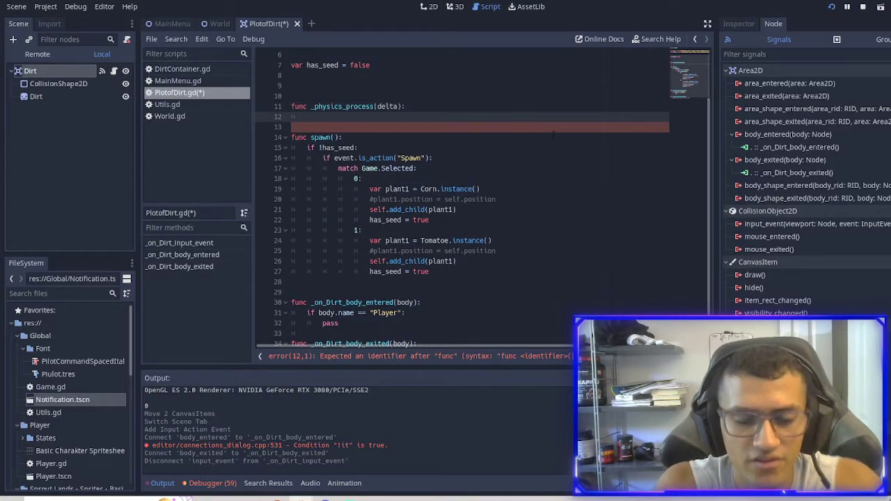
pyautogui.write('get_input(')
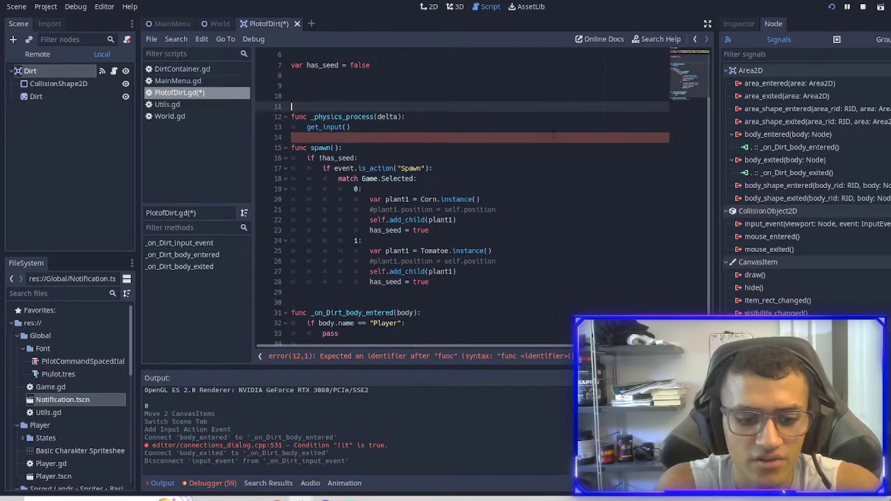
pyautogui.write('func get_input():')
pyautogui.write('if Input.')
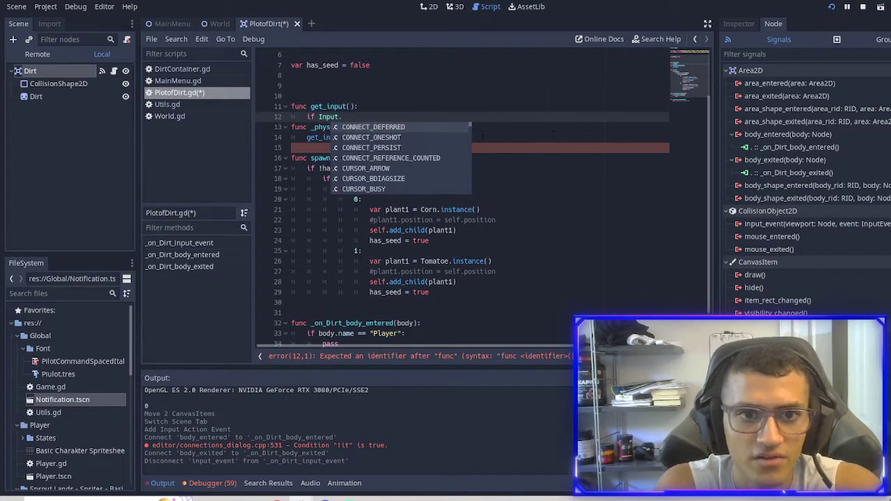
pyautogui.write('isaction_pressed("Spawn"):')
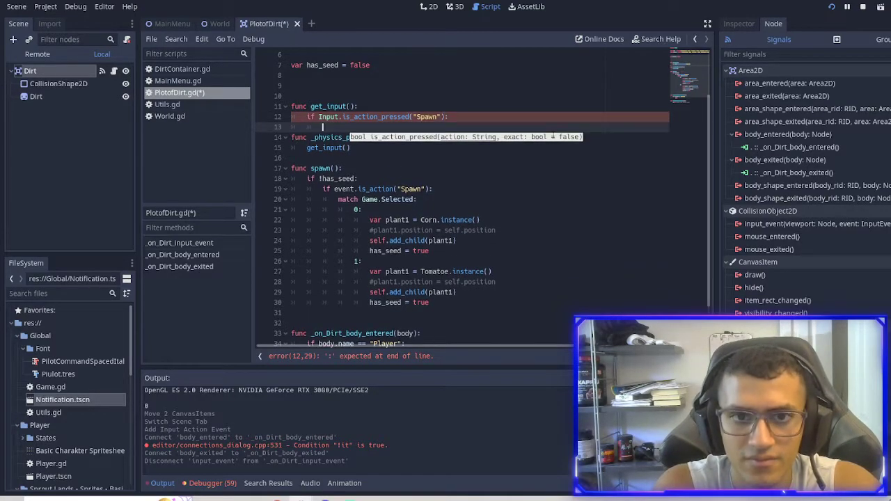
pyautogui.write('spawn()')
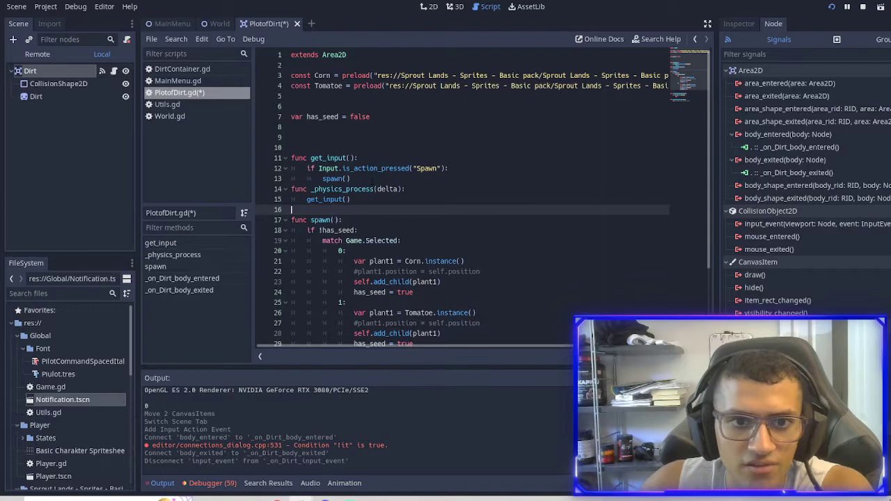
pyautogui.write('var')
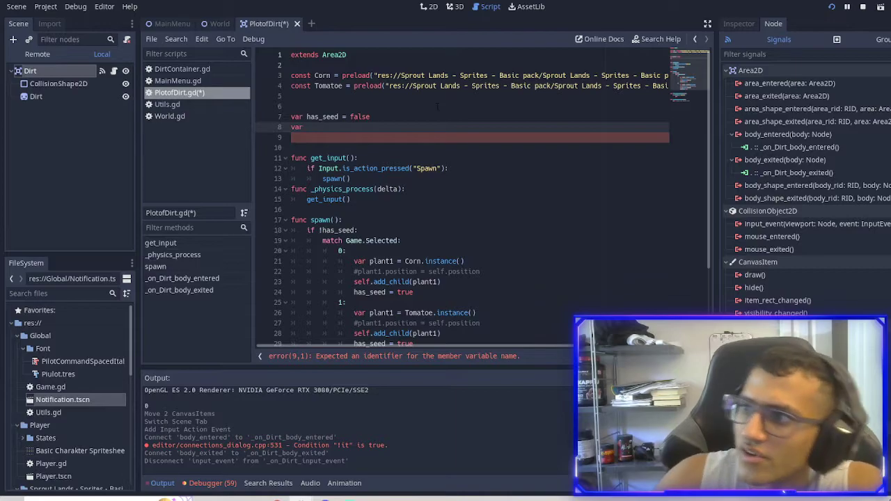
# - Add var canPlant = false and require canPlant == true before spawn()
pyautogui.write('canPlant = false')
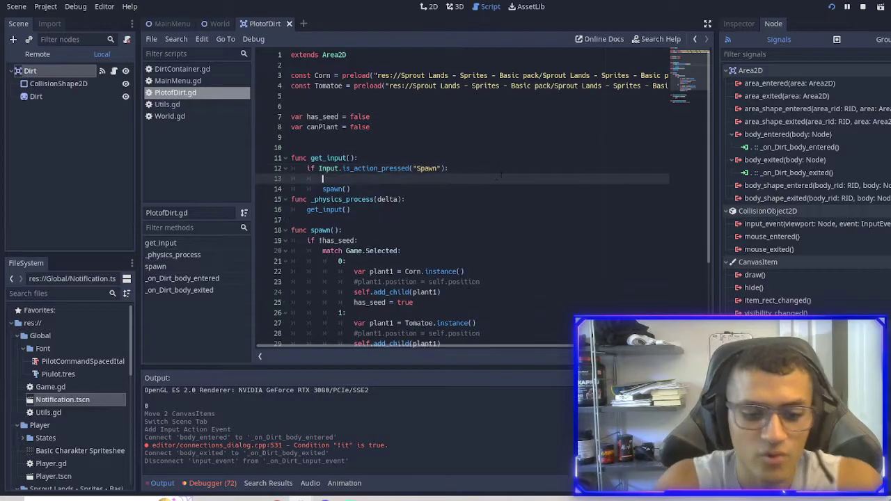
pyautogui.write('if canPlant ==')
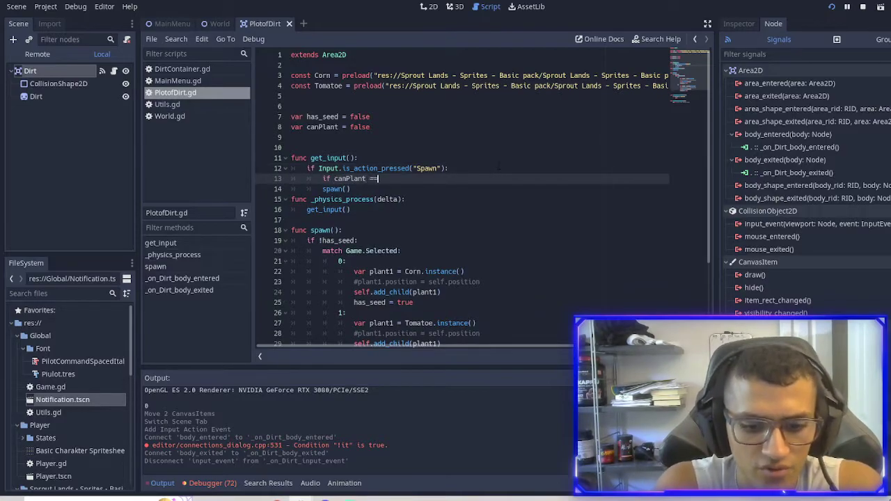
pyautogui.write('true:')
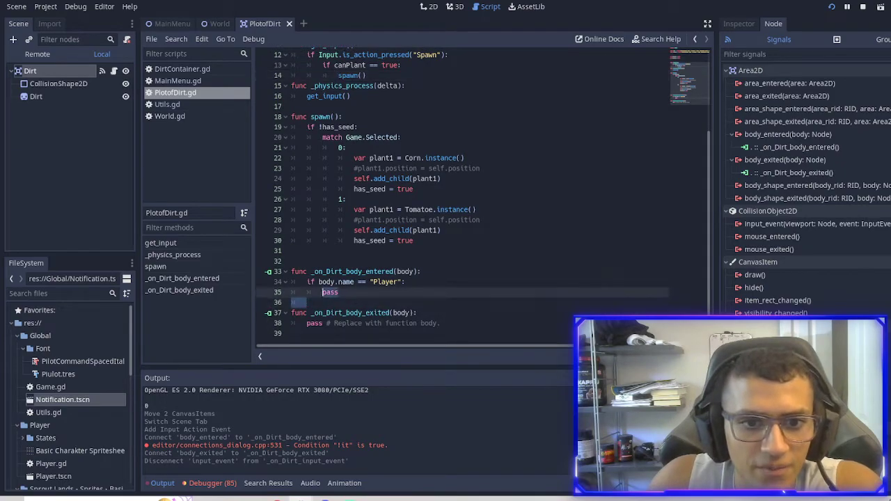
# - Set canPlant true on Player entering and false on exiting, then show the plot's 2D scene
pyautogui.write('canPlant =')
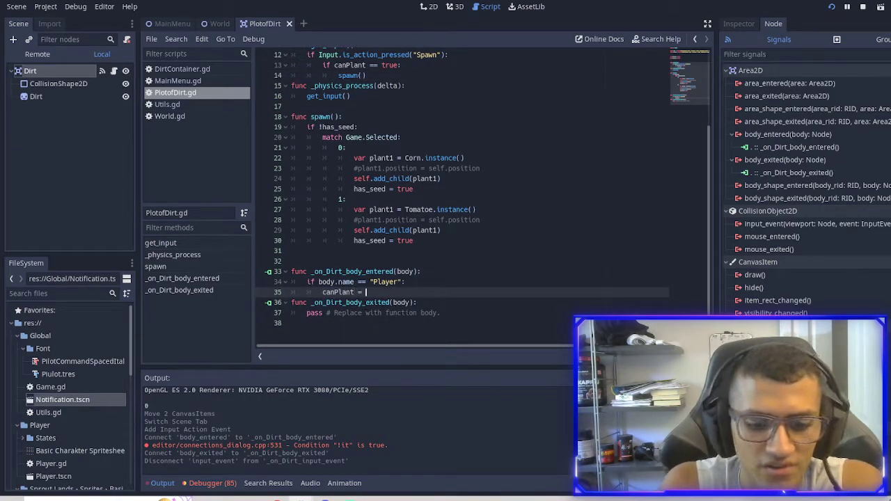
pyautogui.write('true')
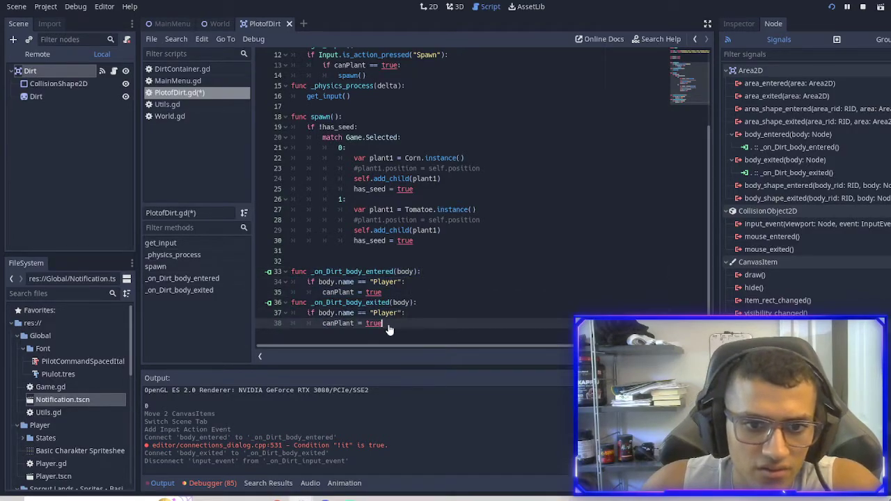
pyautogui.write('false')
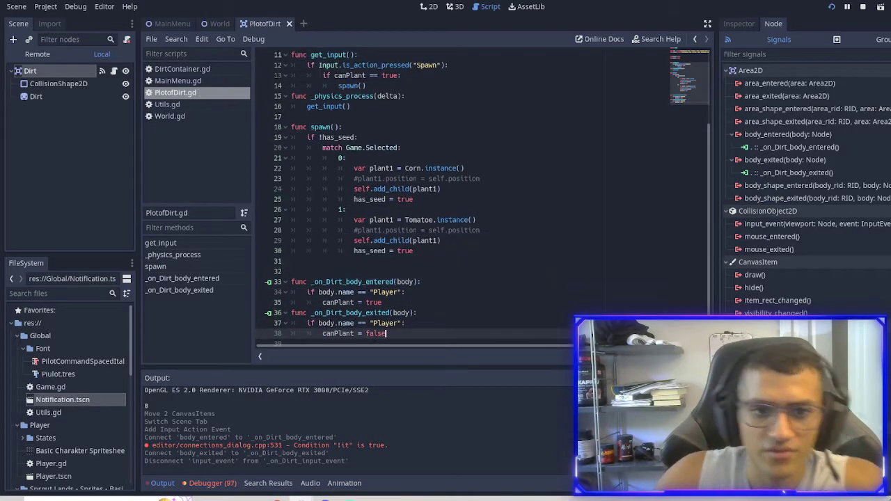
pyautogui.press('enter')
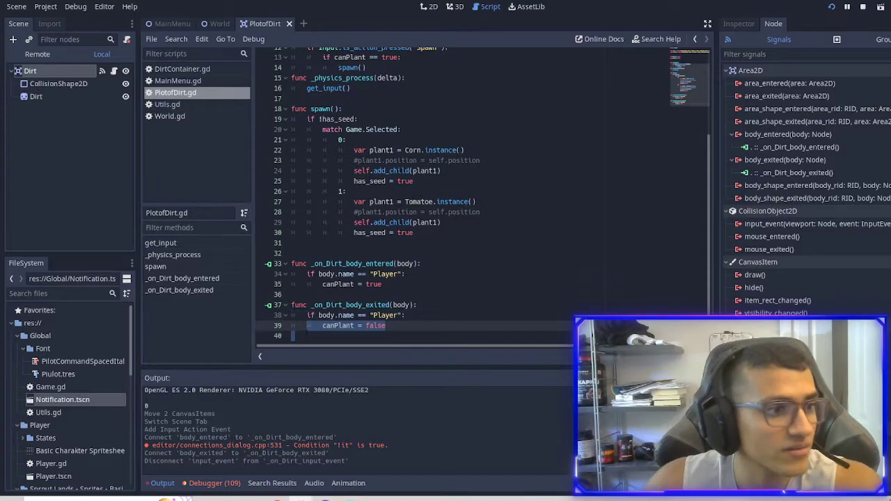
pyautogui.click(430, 6)
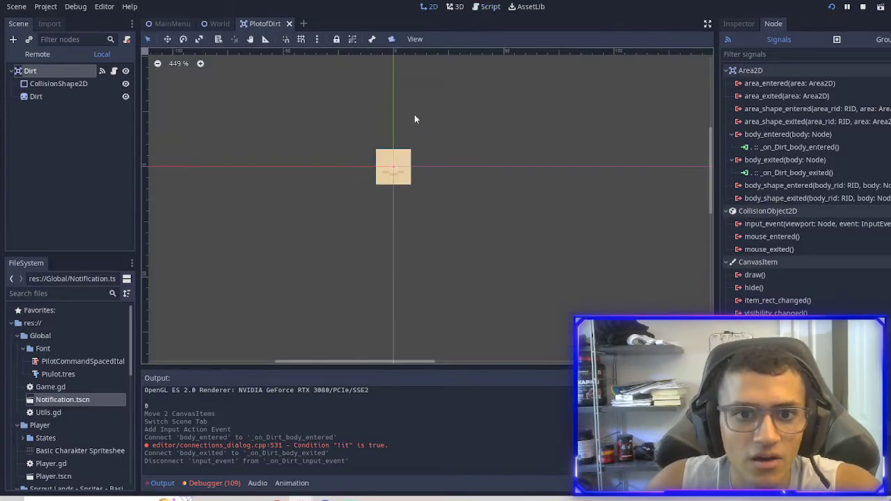
# - Resize the dirt plot's CollisionShape2D and adjust the Player's collision shape
pyautogui.click(738, 24)
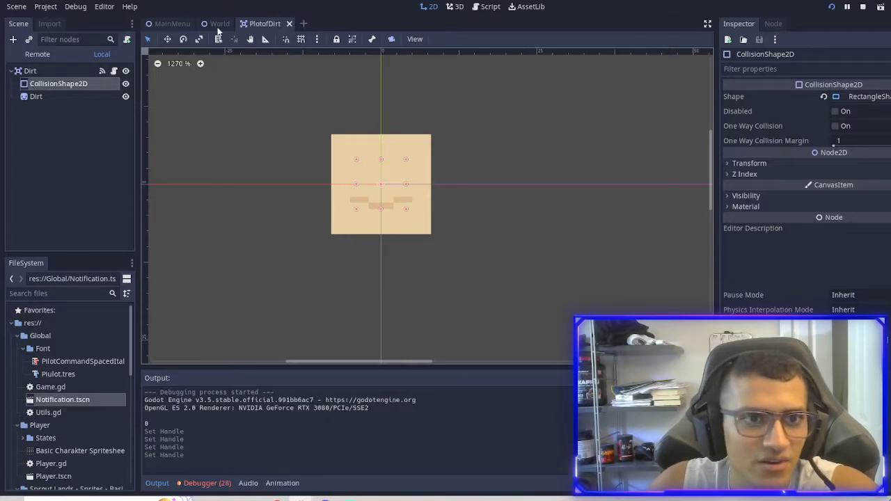
pyautogui.click(311, 23)
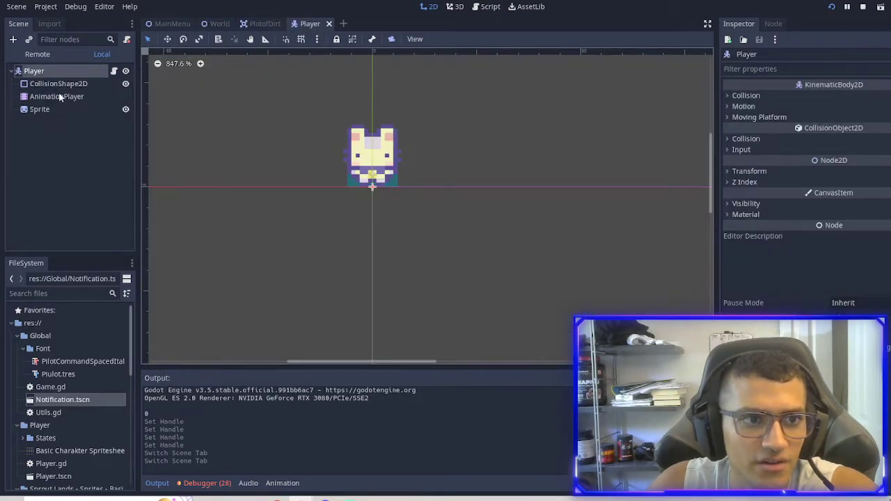
pyautogui.click(58, 84)
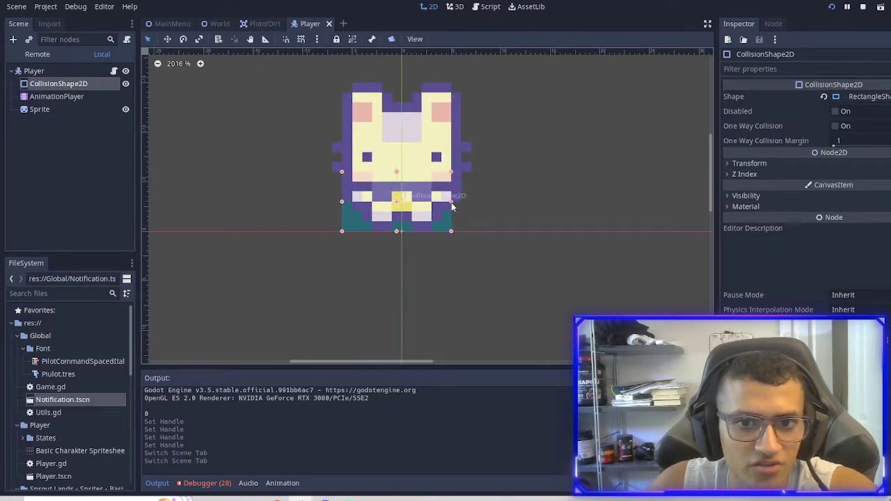
# - Save the Player scene and return to the World scene's DirtContainer.gd script
pyautogui.press('ctrl+s')
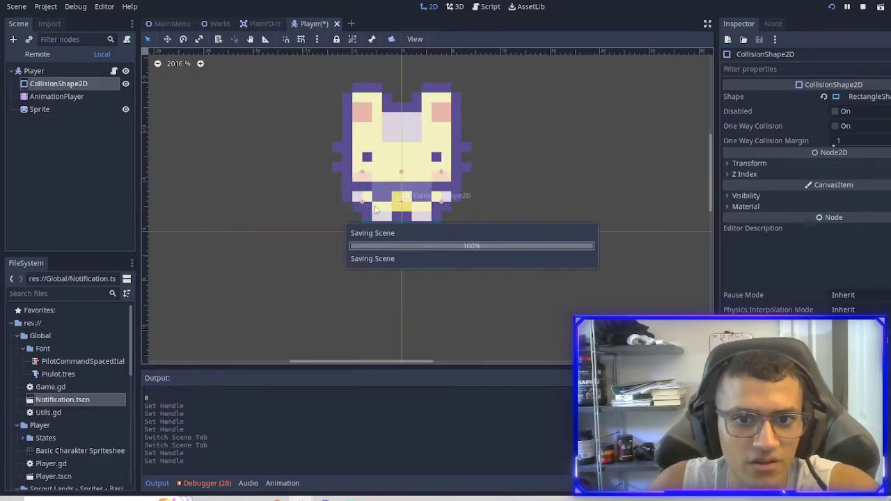
pyautogui.click(264, 23)
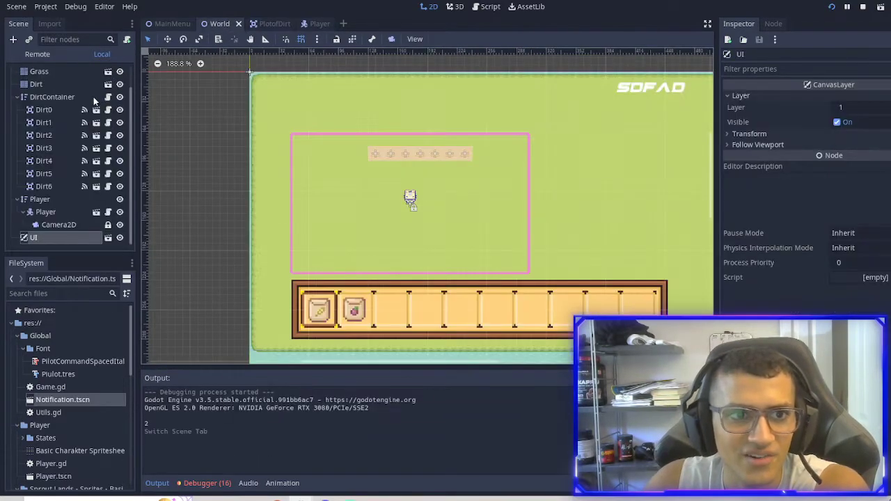
pyautogui.click(491, 6)
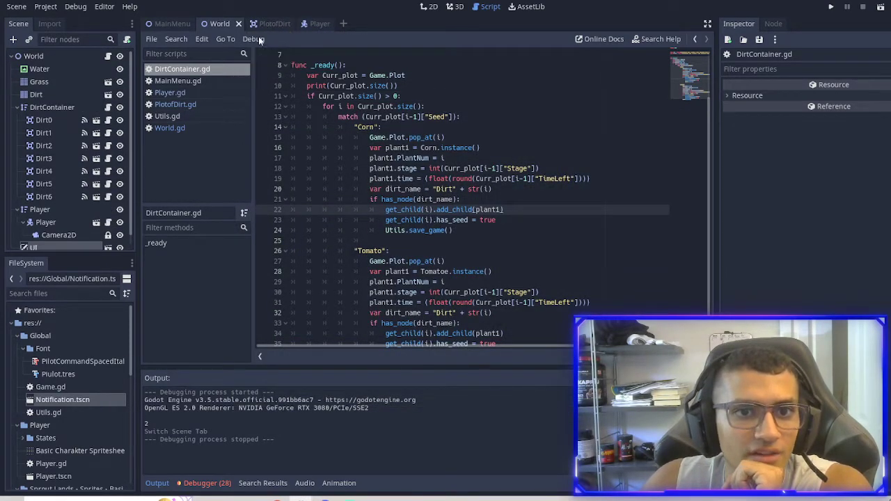
# - Call Utils.notif("Press Z to Plant") in _on_Dirt_body_entered, then show the Notification scene
pyautogui.click(265, 22)
pyautogui.write('Utils.notif("')
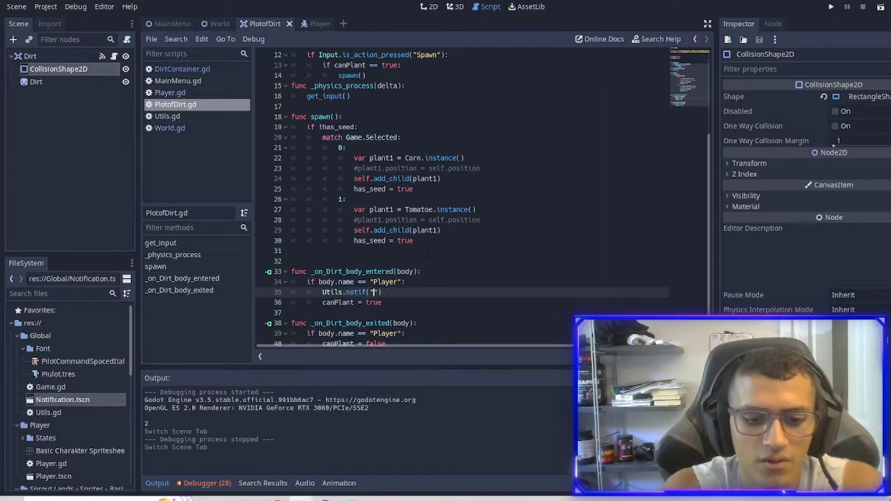
pyautogui.write('Press Z to Plant')
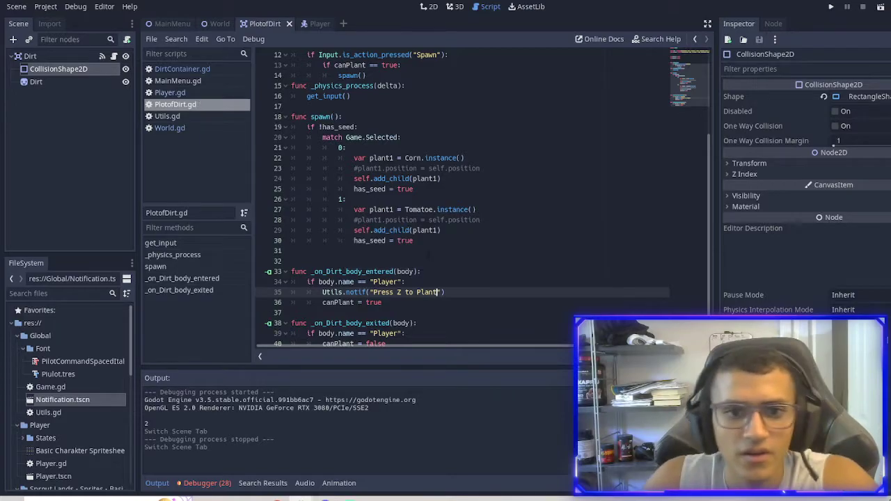
pyautogui.click(429, 6)
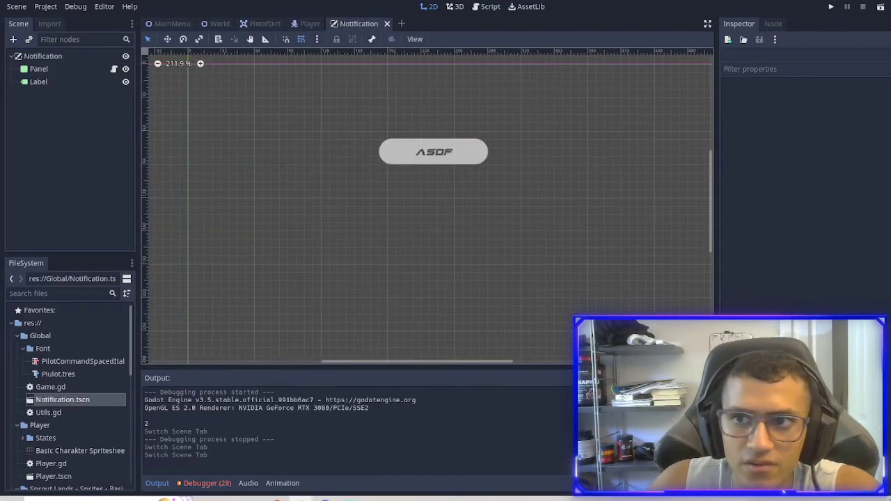
# - Inspect the Notification Panel and Label nodes, then return to PlotofDirt.gd
pyautogui.click(39, 69)
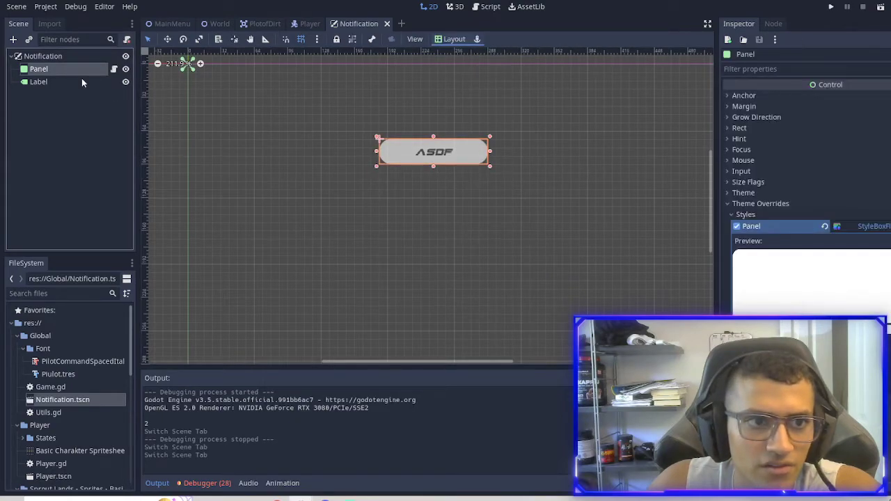
pyautogui.click(490, 6)
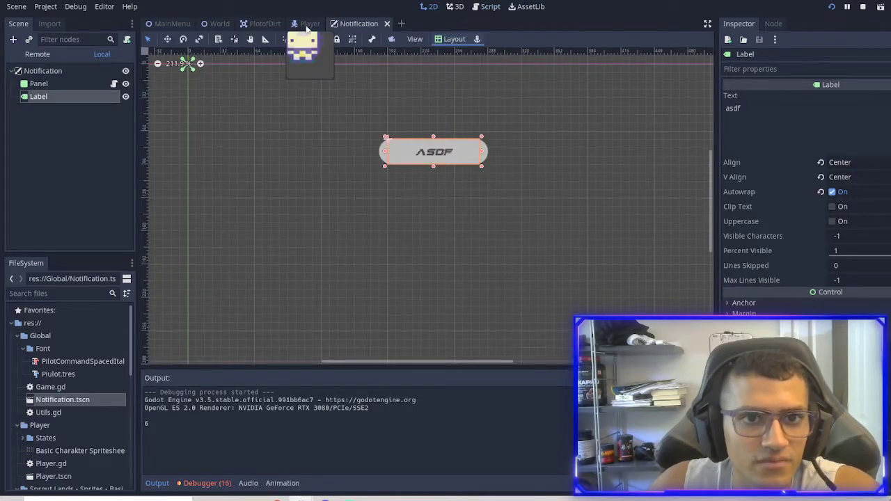
pyautogui.click(264, 22)
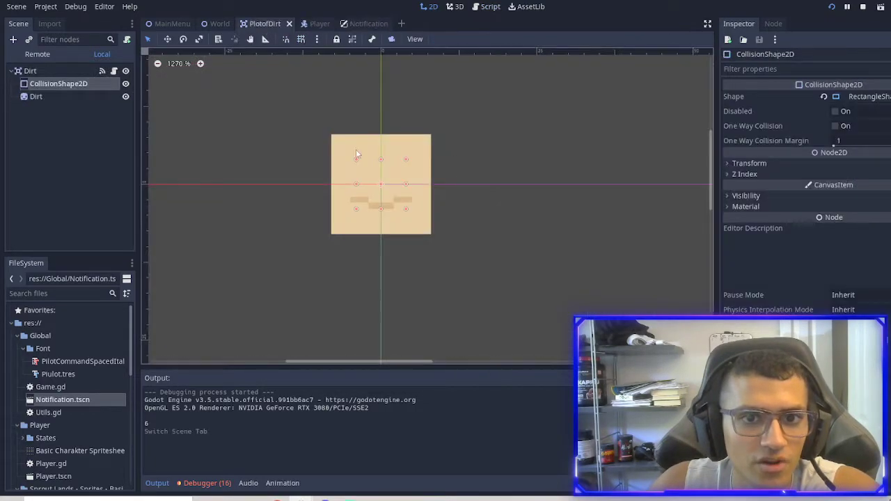
pyautogui.click(486, 6)
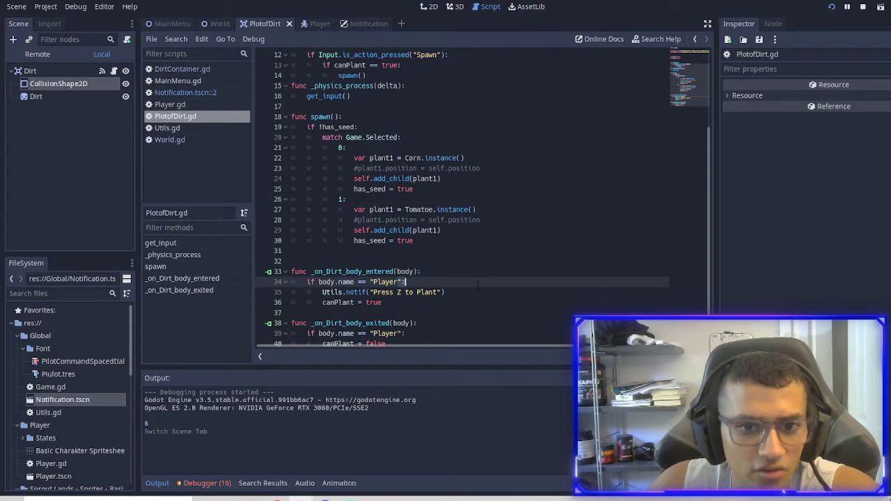
# - Run the game to see the "Press Z to Plant" prompt, then show Utils.gd's notif function
pyautogui.click(167, 128)
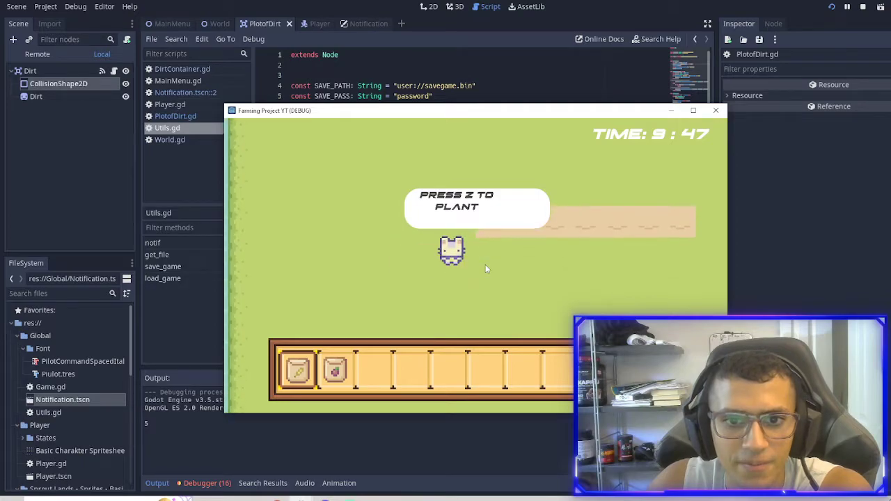
pyautogui.click(716, 110)
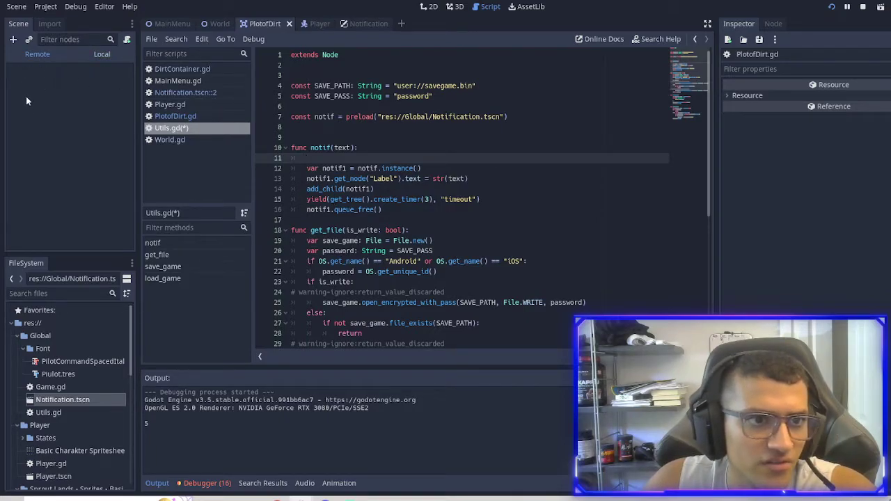
# - Play the running game and inspect the live Utils node in the Remote scene tree
pyautogui.click(832, 7)
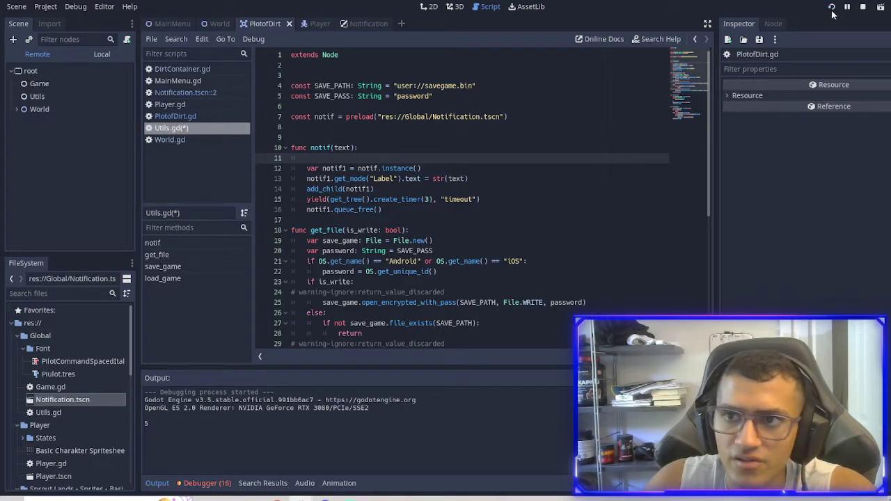
pyautogui.click(831, 7)
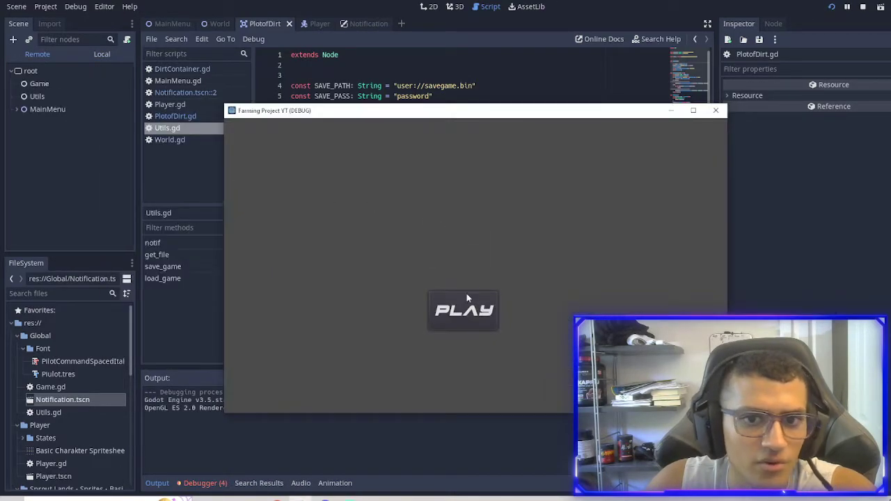
pyautogui.click(462, 310)
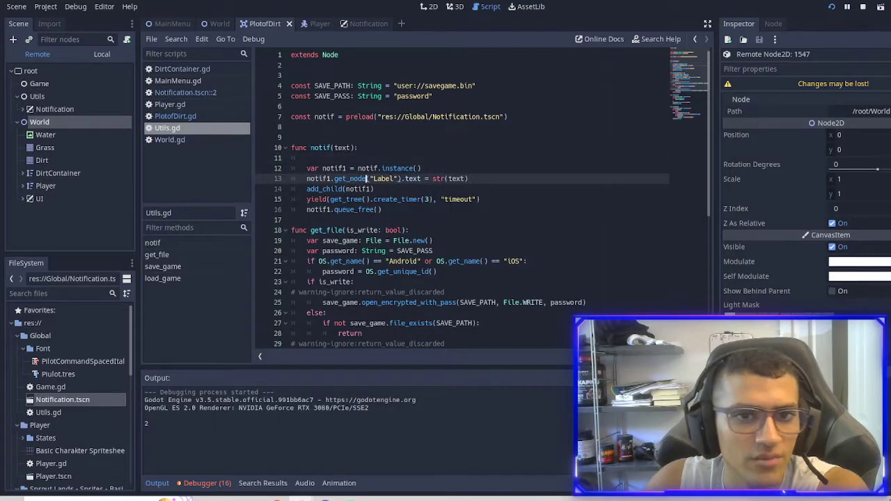
pyautogui.click(36, 96)
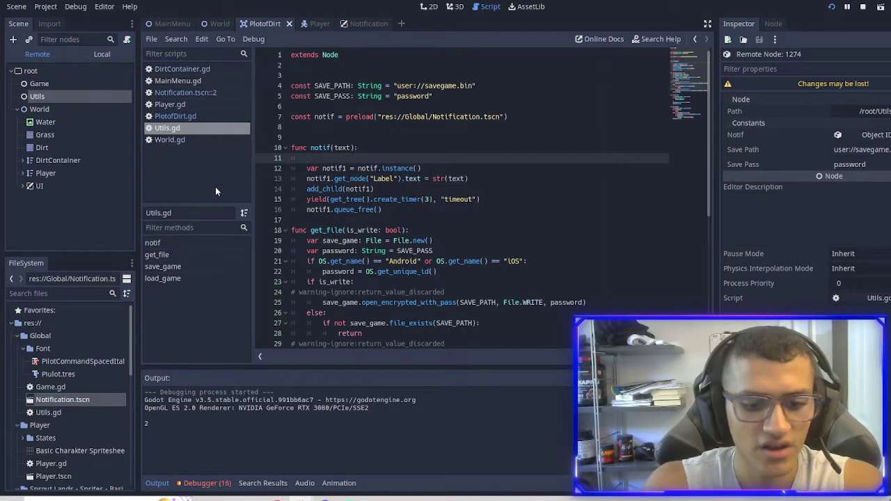
# - Guard notif() with 'if get_child_count() != 1:' before creating a notification
pyautogui.write('if')
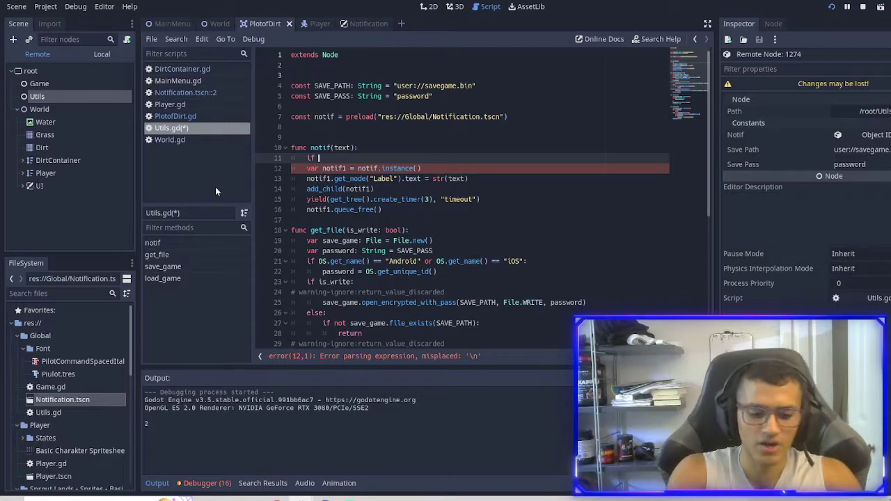
pyautogui.write('get_child_count(')
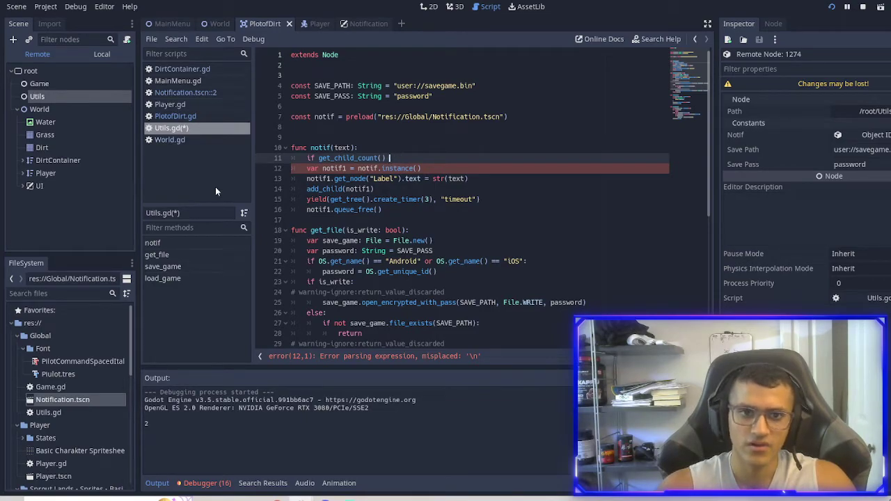
pyautogui.write('!= 1')
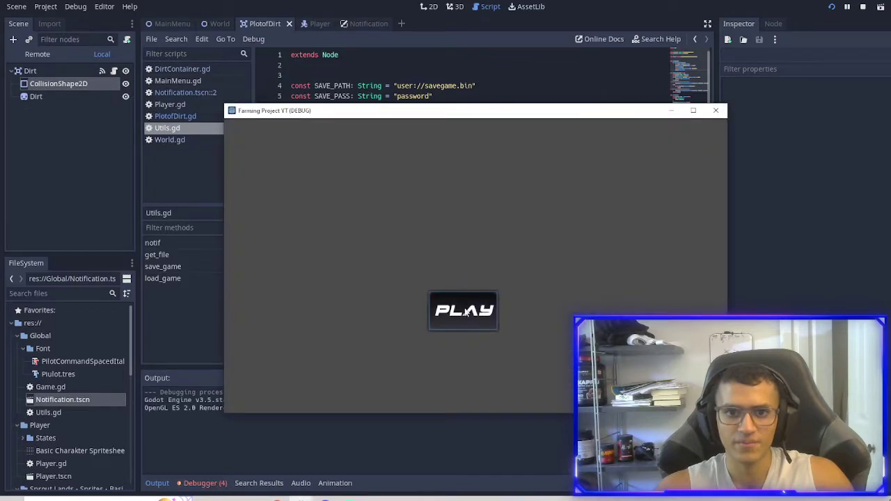
# - Play the game, see the prompt on the dirt plot and verify it hides when walking away
pyautogui.click(462, 310)
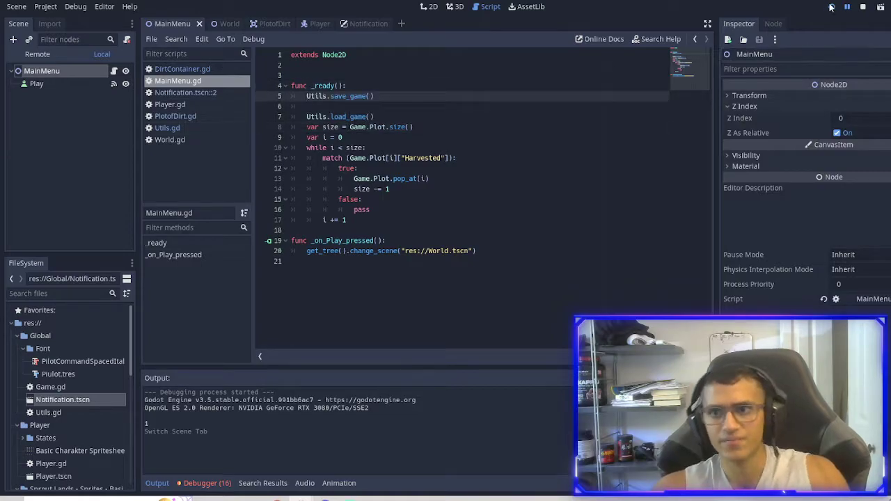
pyautogui.click(831, 7)
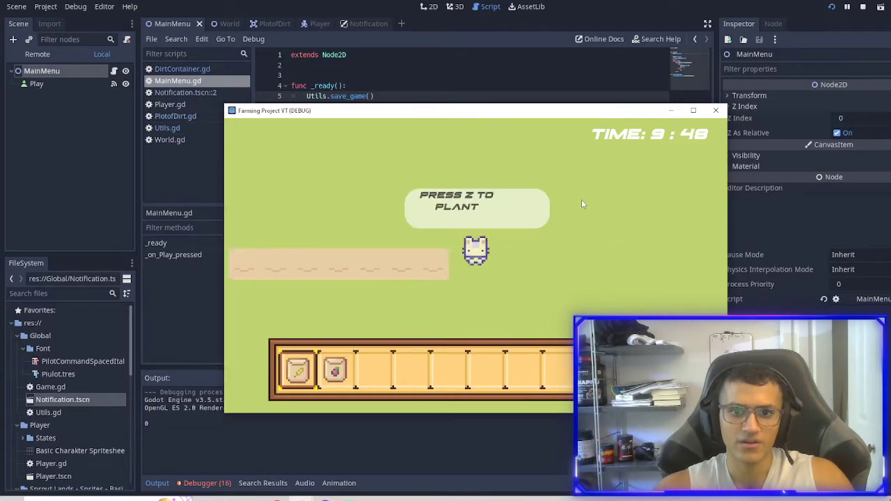
pyautogui.press('z')
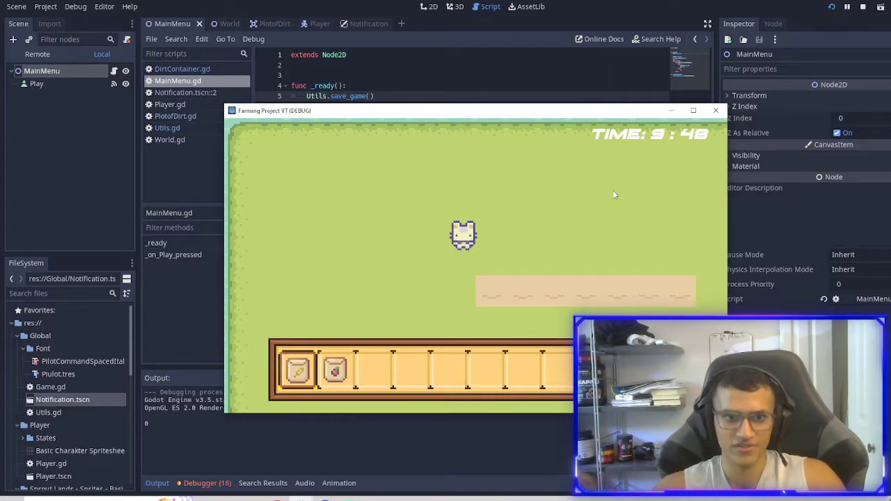
pyautogui.moveTo(427, 283)
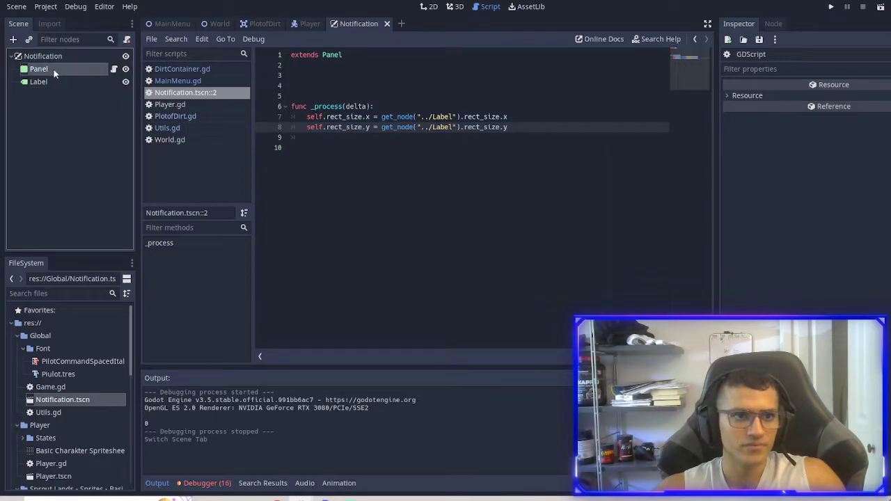
# - Review the Label's and Panel's properties in the Notification scene with the resize script open
pyautogui.click(39, 81)
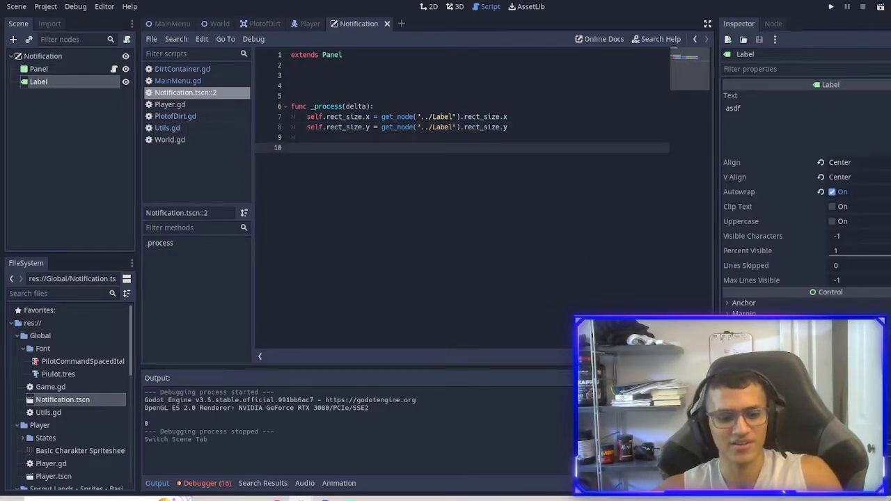
pyautogui.click(39, 68)
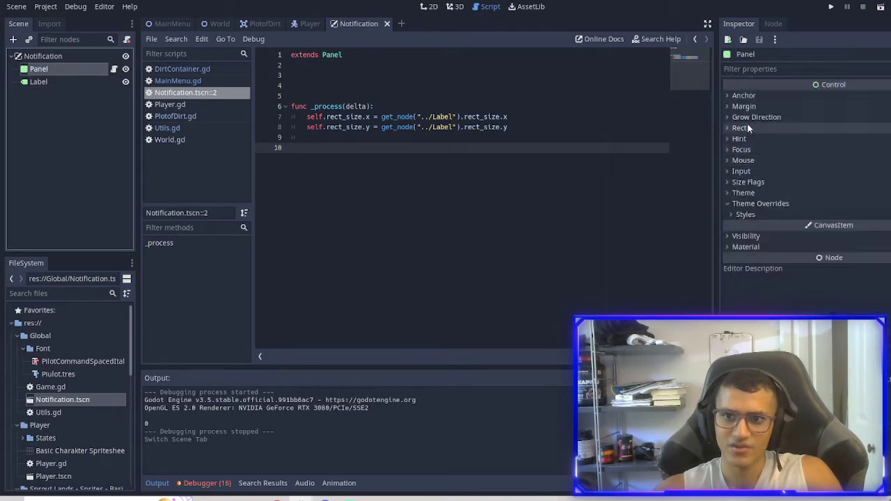
# - Show the Panel's Rect settings and view the notification layout in the 2D canvas
pyautogui.click(738, 128)
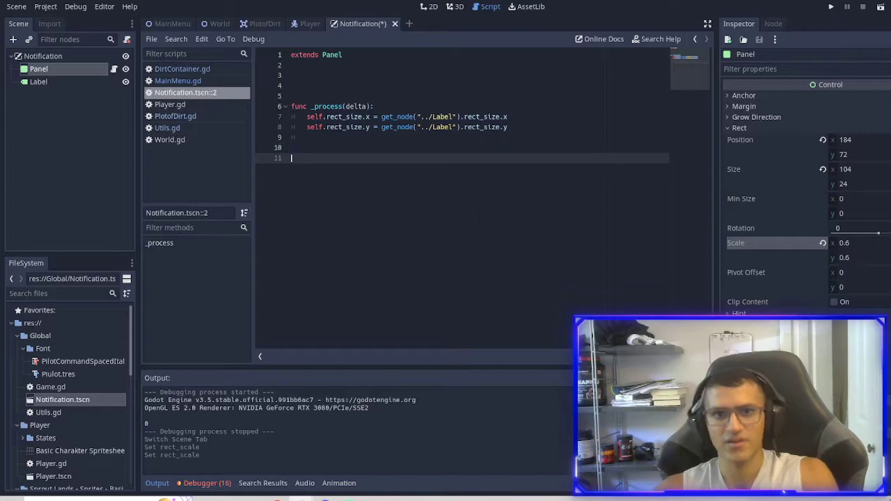
pyautogui.click(431, 6)
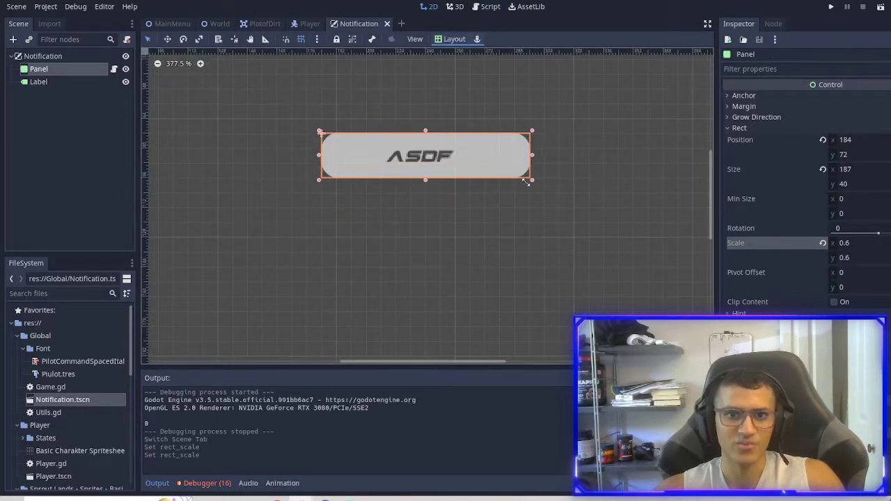
# - Change the Panel script so rect_size uses the Label's size + 8 padding
pyautogui.click(491, 5)
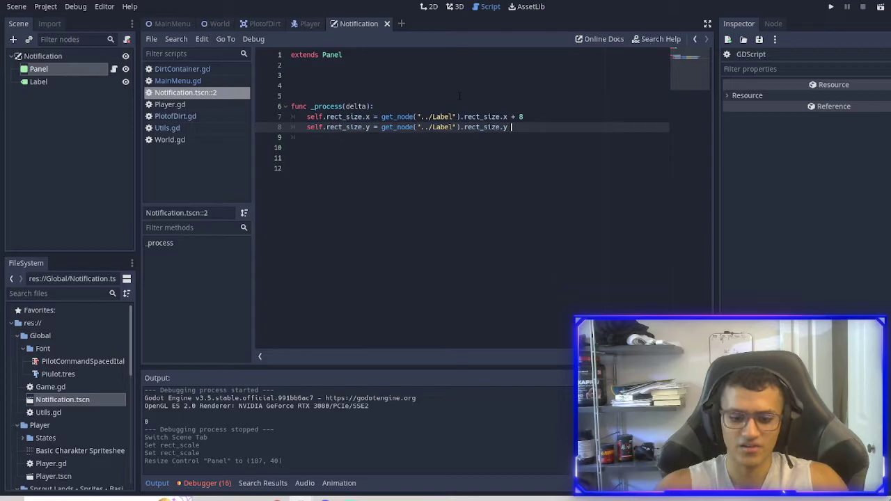
pyautogui.write('+ 8')
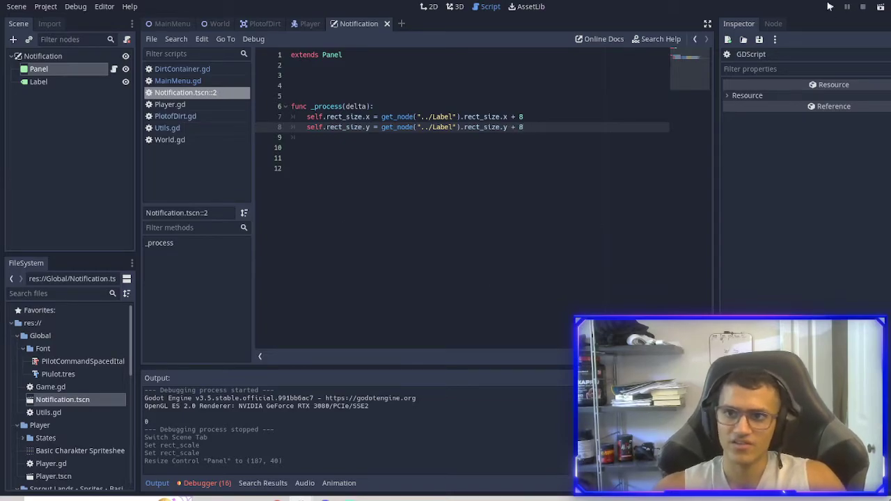